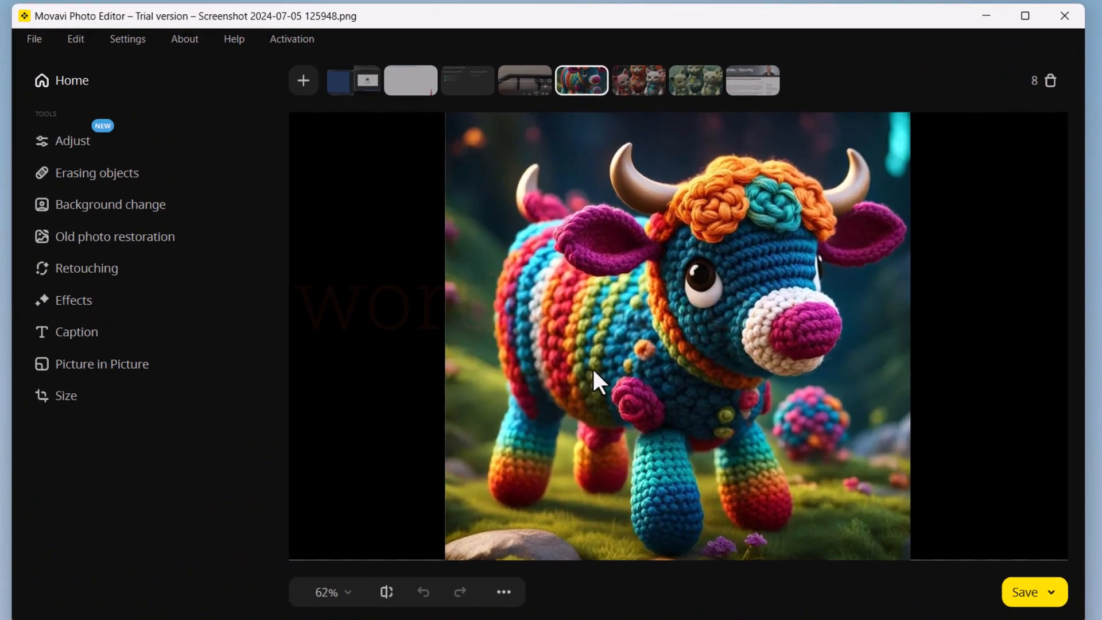
Select the portrait with the kittens inset and show its Resize resolution options (2328 × 3102 px).
click(109, 204)
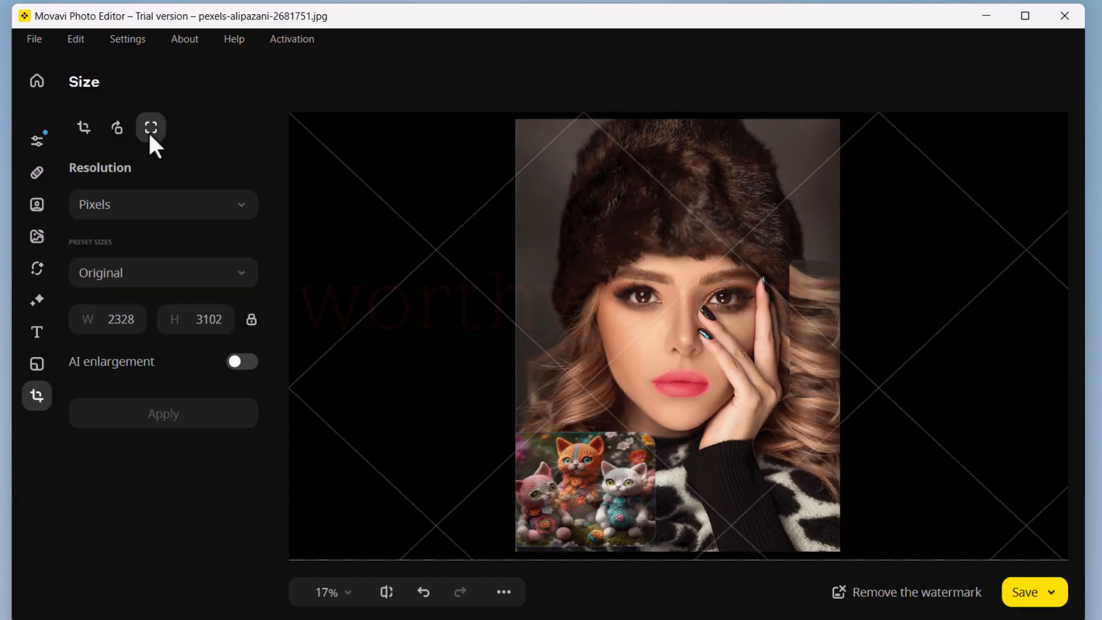
click(242, 361)
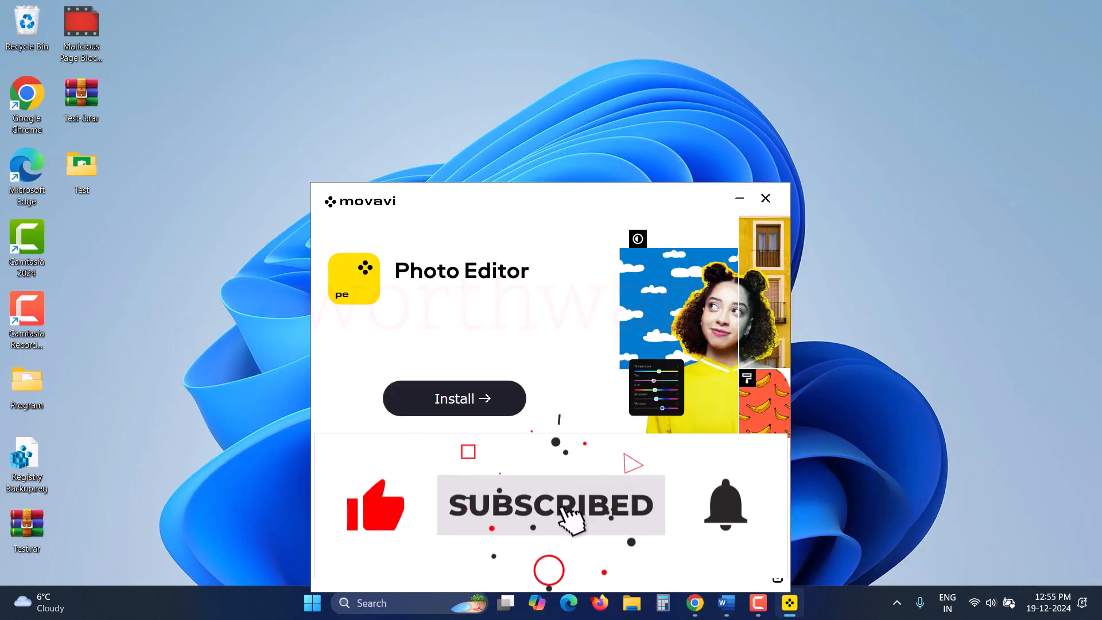
Start installing Movavi Photo Editor from the installer window.
click(454, 398)
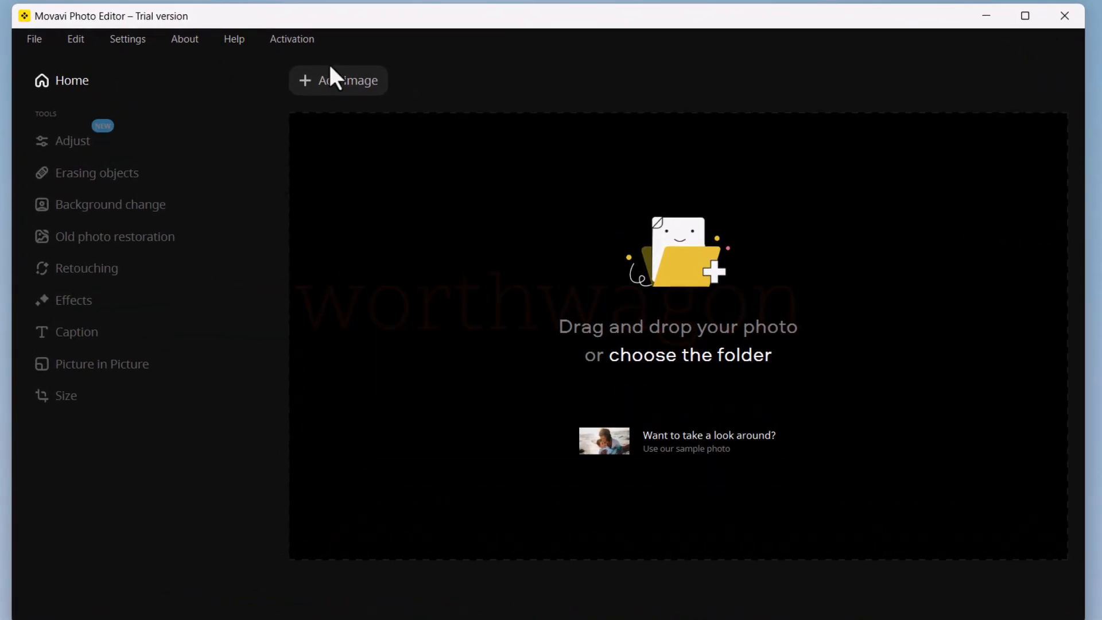
Add eight pictures via the Open files dialog and switch to the crochet bull picture.
click(337, 81)
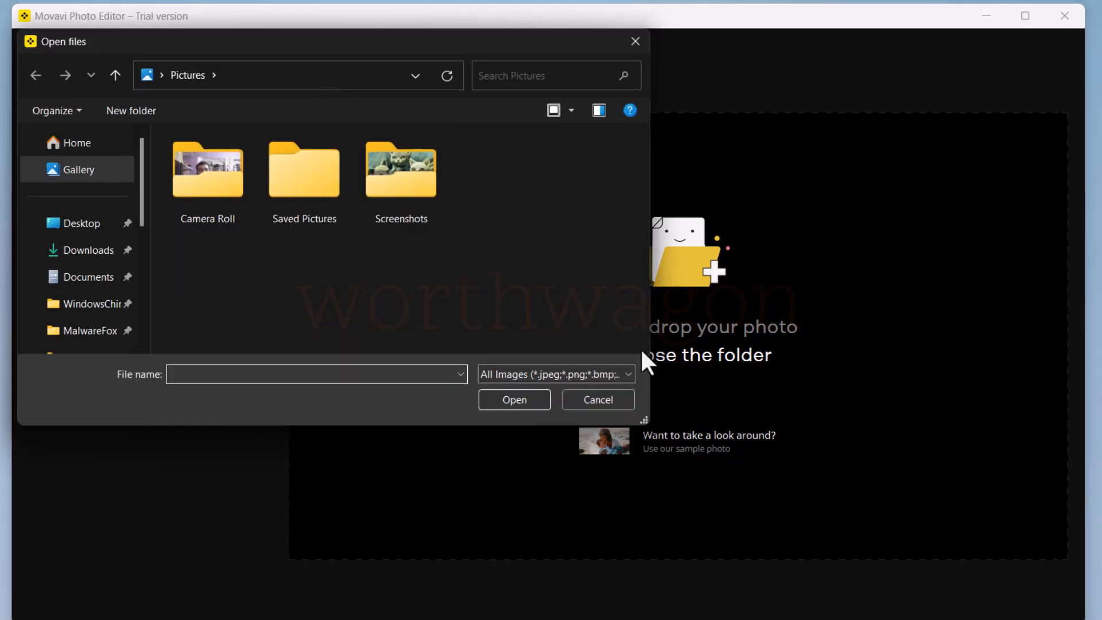
mouse_move(422, 282)
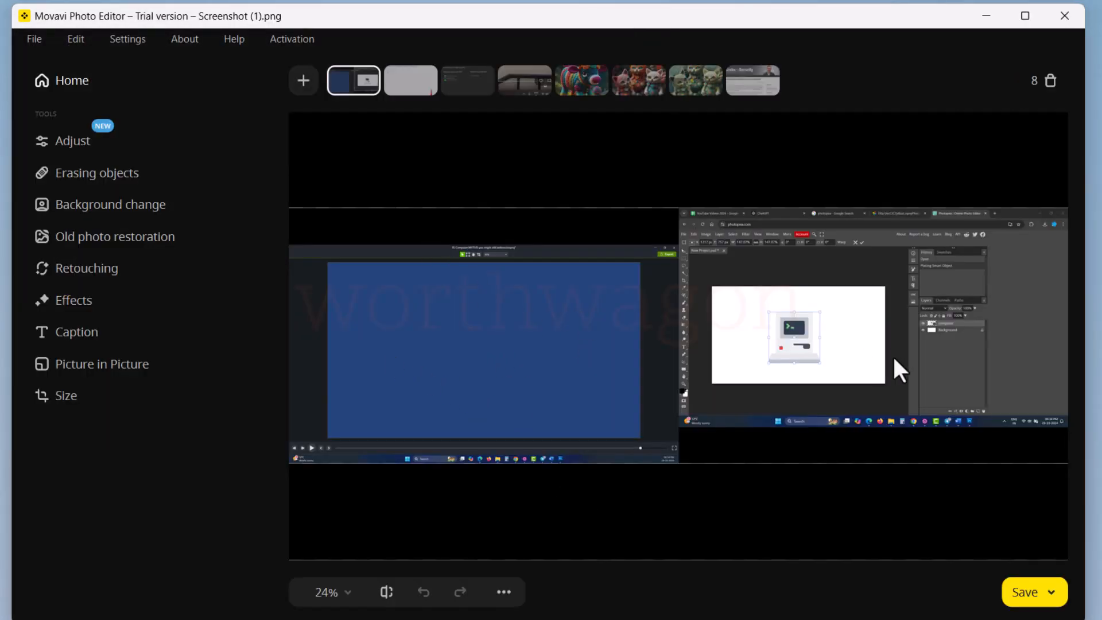
click(580, 81)
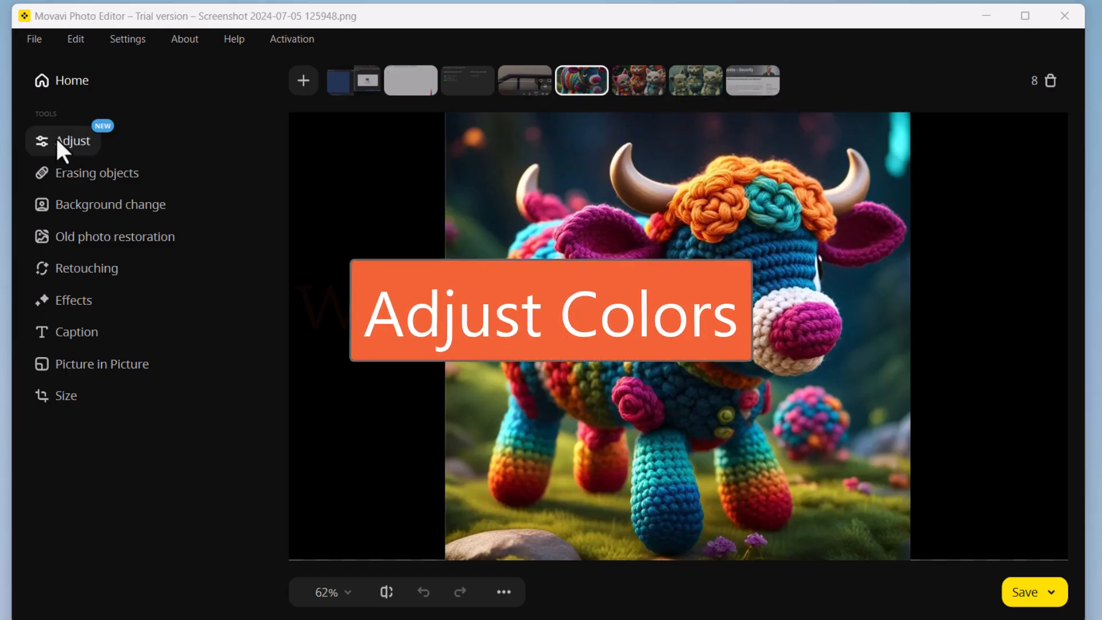
In Adjust > Manually, dismiss the tip and raise the bull photo's Exposure to 5.
click(73, 141)
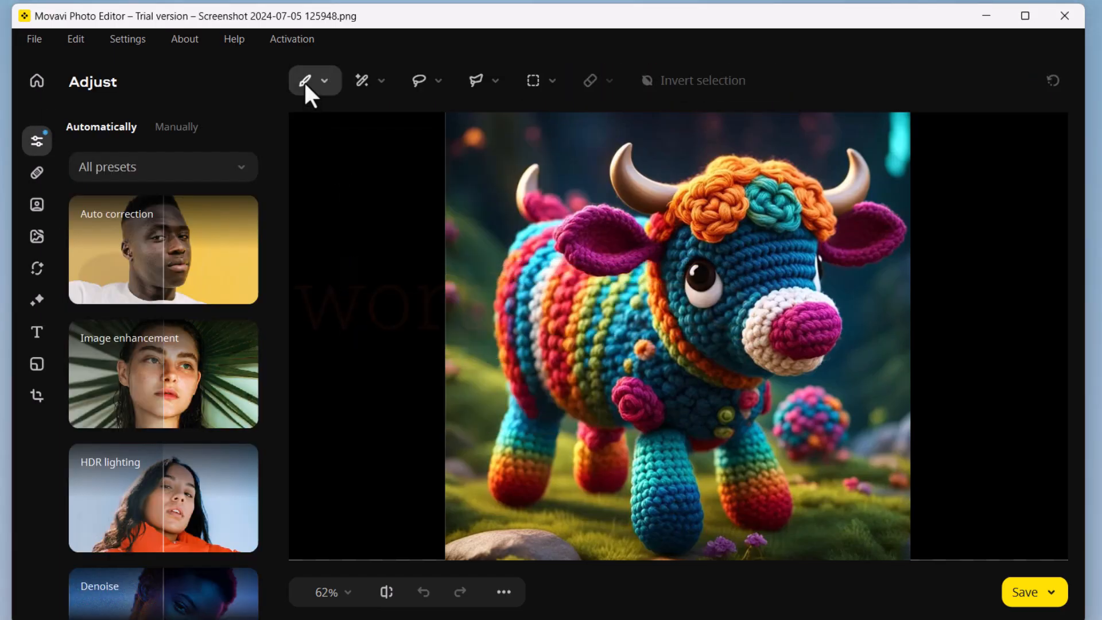
mouse_move(363, 80)
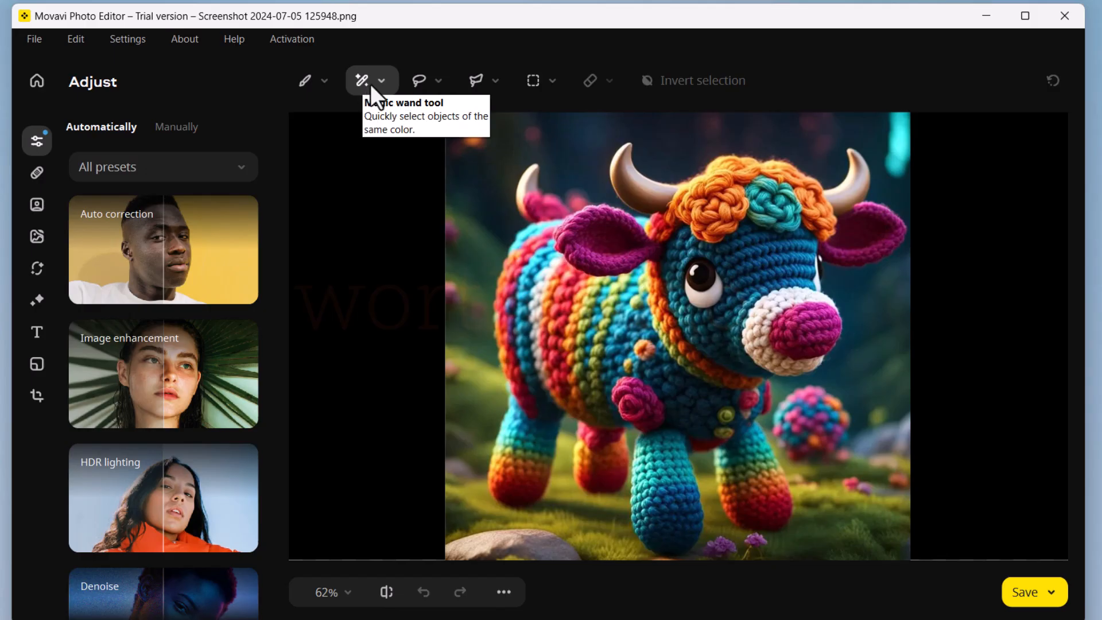
mouse_move(477, 79)
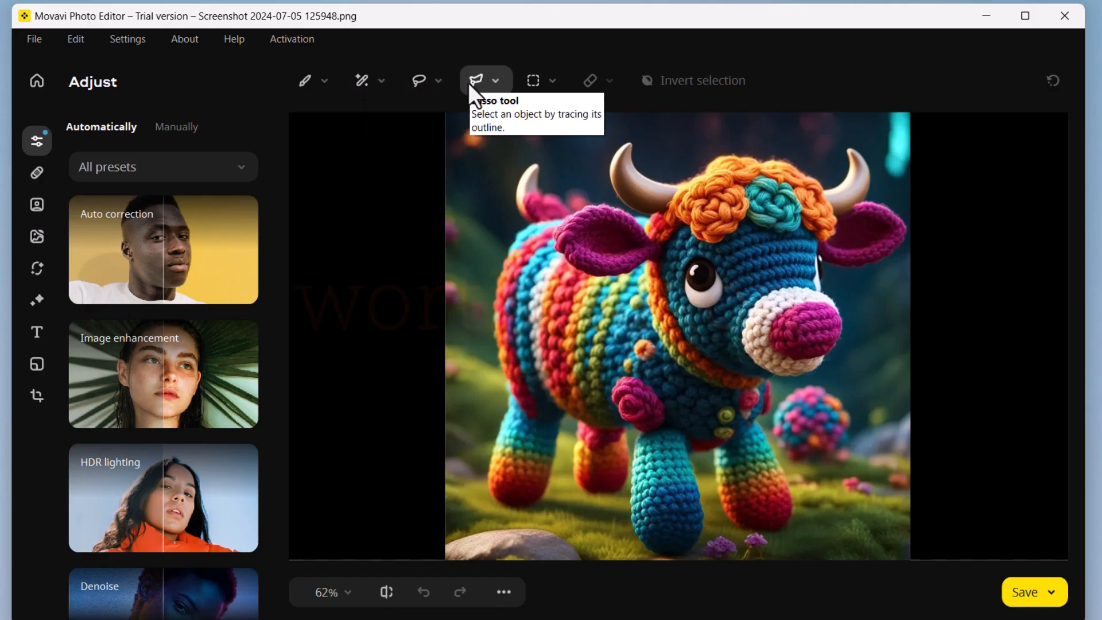
mouse_move(591, 81)
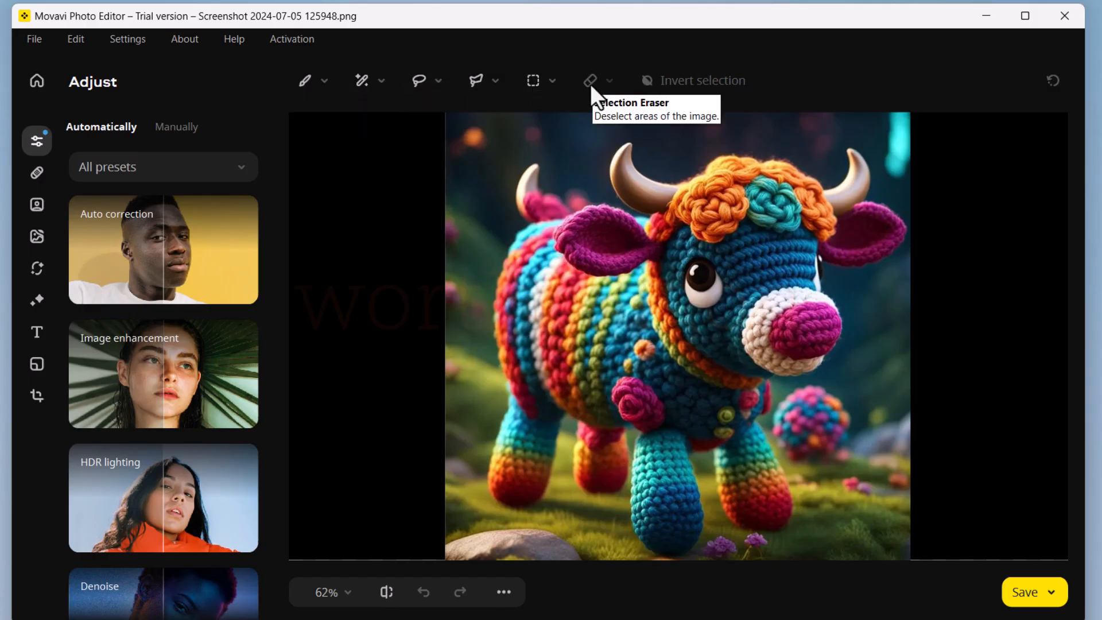
click(304, 80)
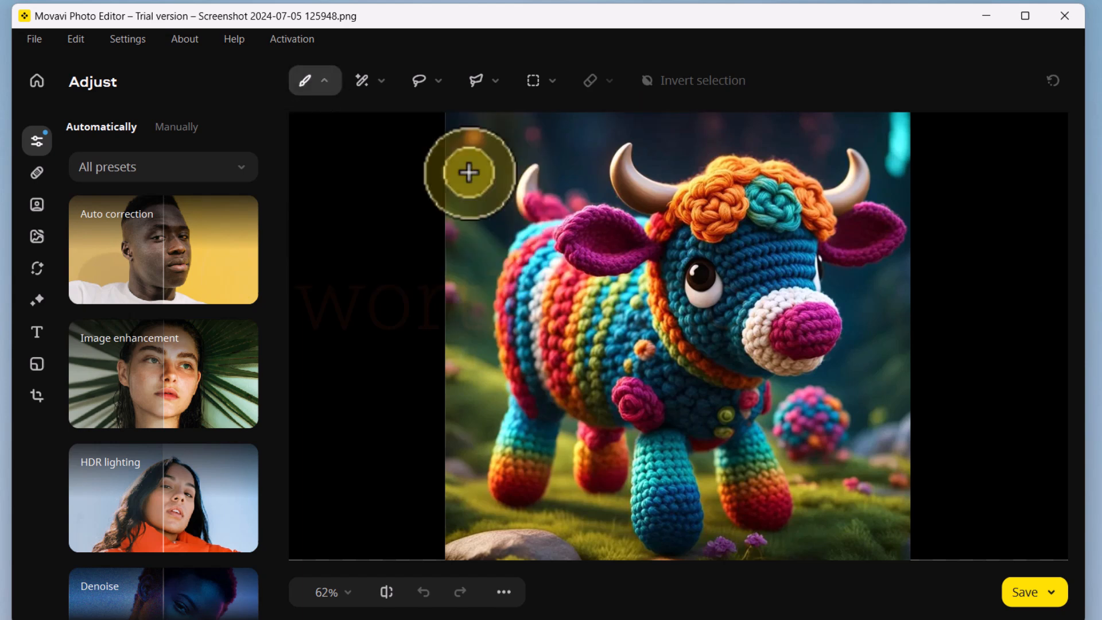
click(176, 126)
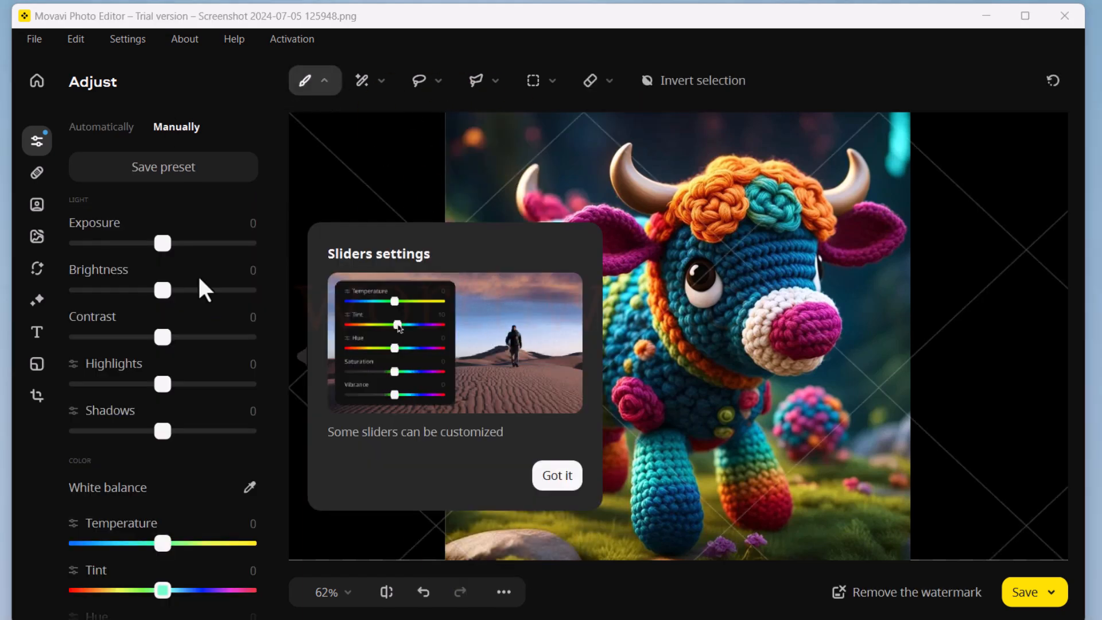
click(101, 126)
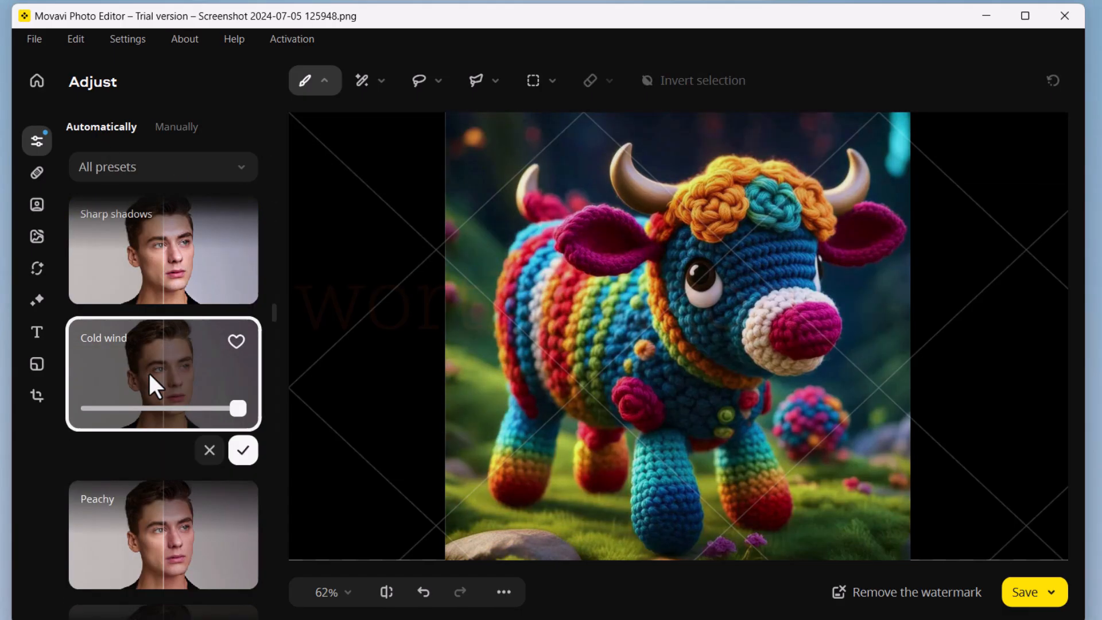
click(176, 126)
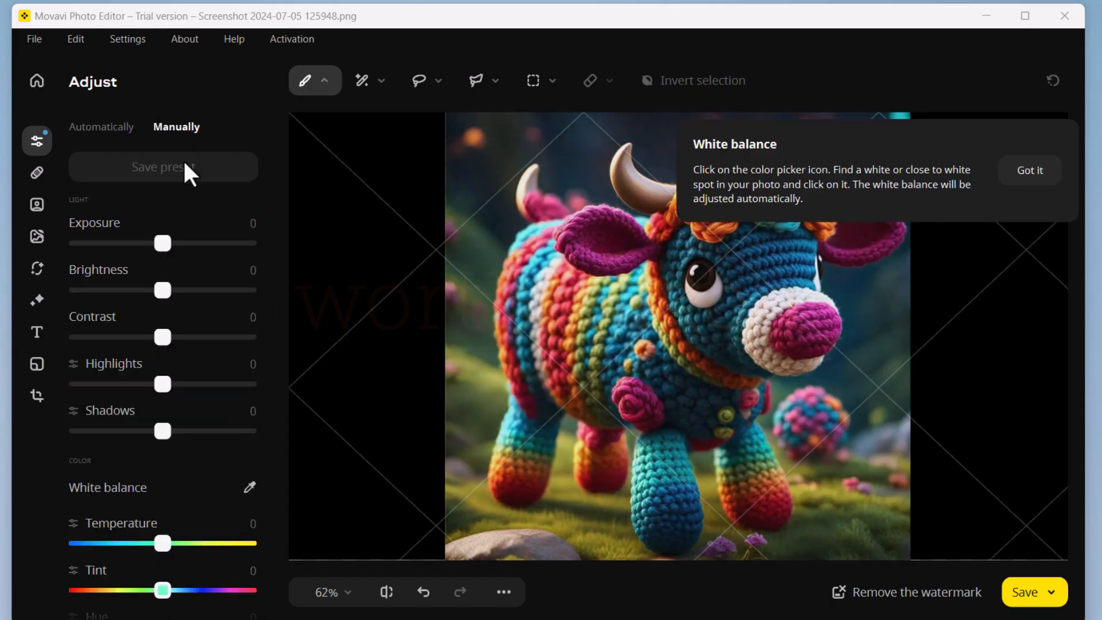
drag(163, 243, 167, 243)
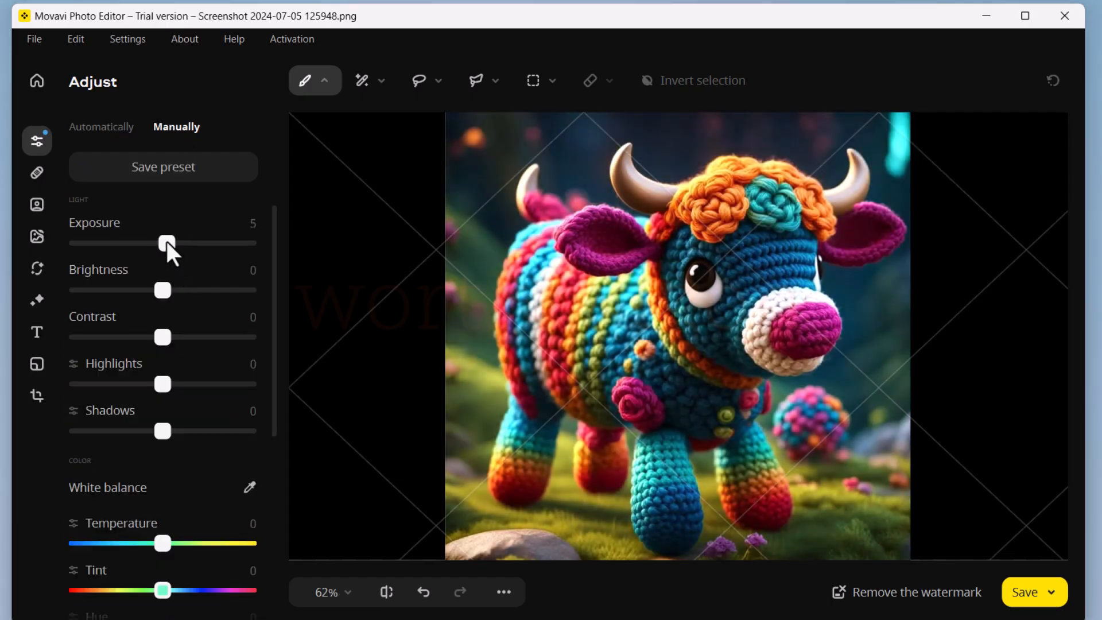
click(37, 172)
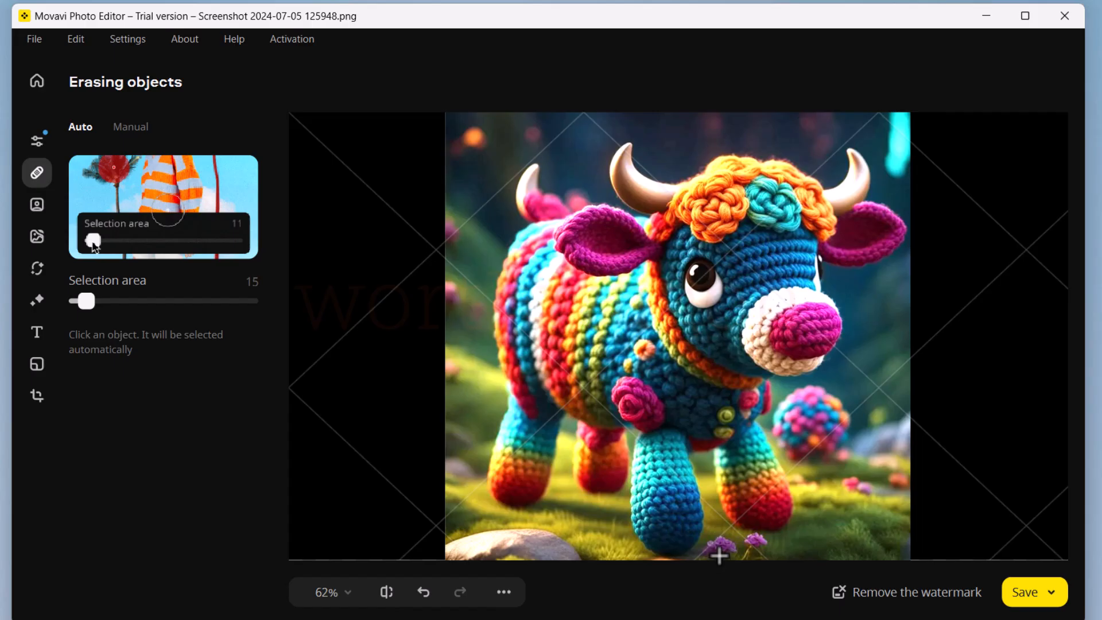
In Auto erasing mode, select the purple flower at the bottom edge and erase it.
drag(92, 240, 98, 240)
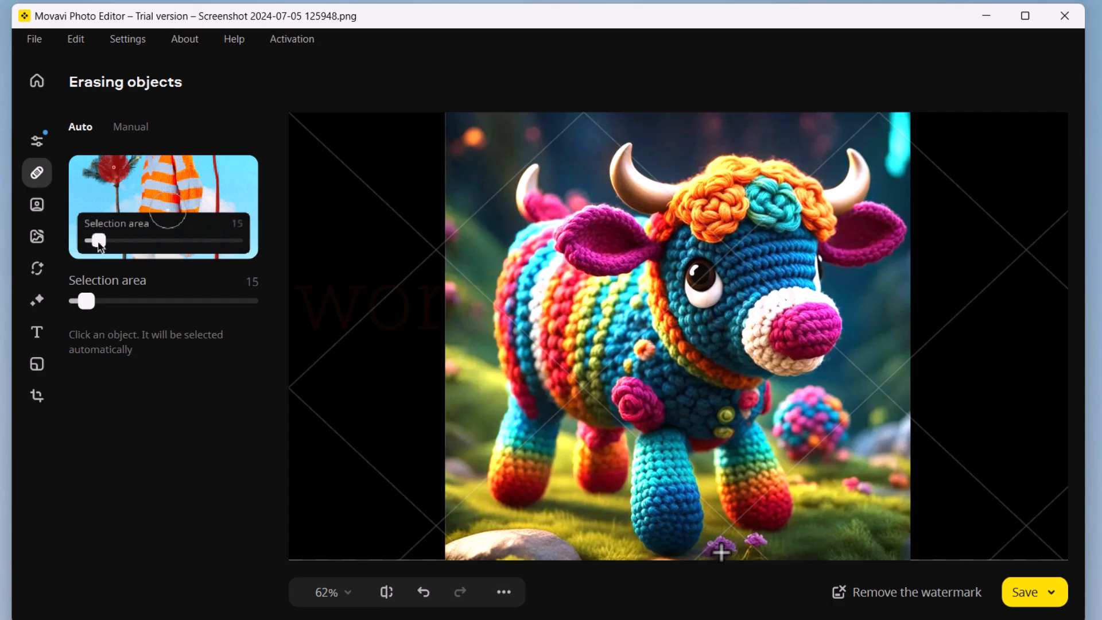
drag(94, 239, 106, 240)
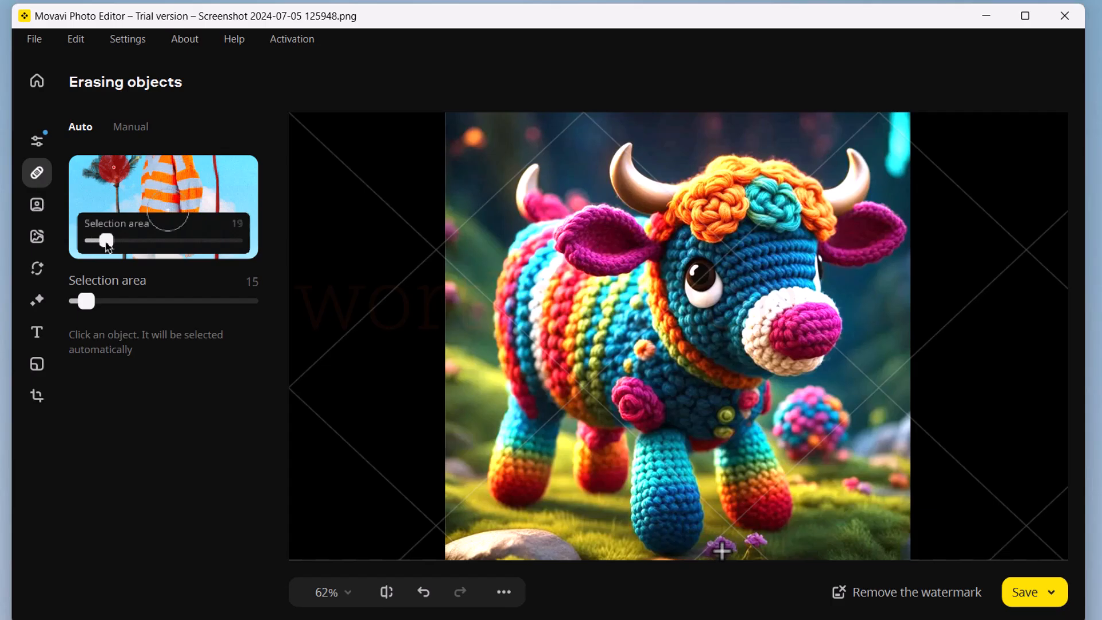
click(727, 548)
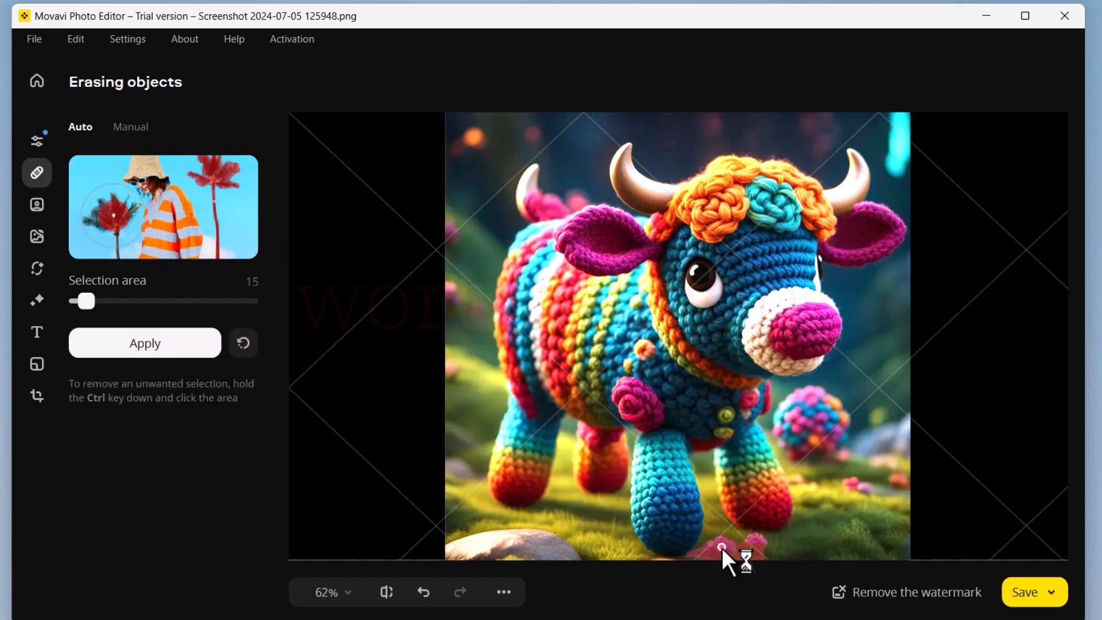
click(144, 343)
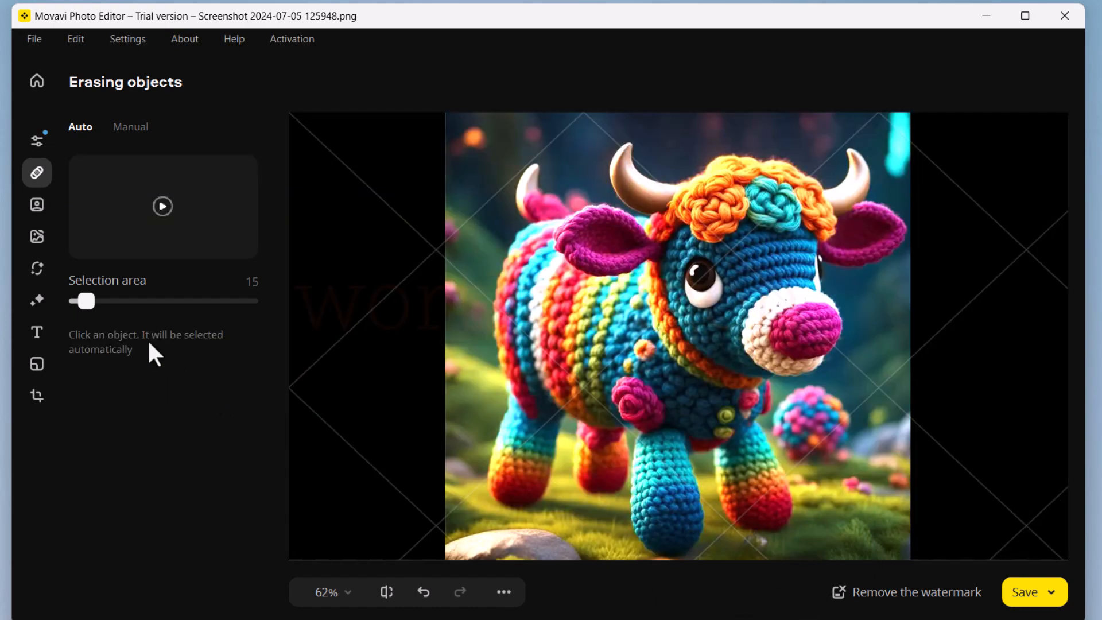
Browse the Manual erasing brush tools, then return to automatic object erasing.
click(131, 126)
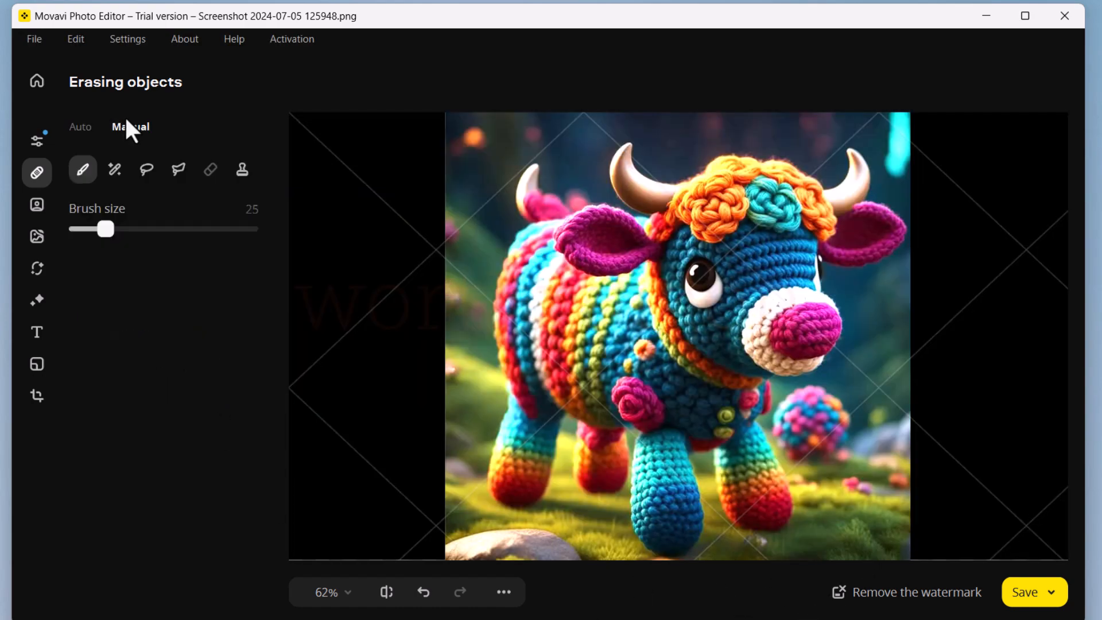
click(114, 169)
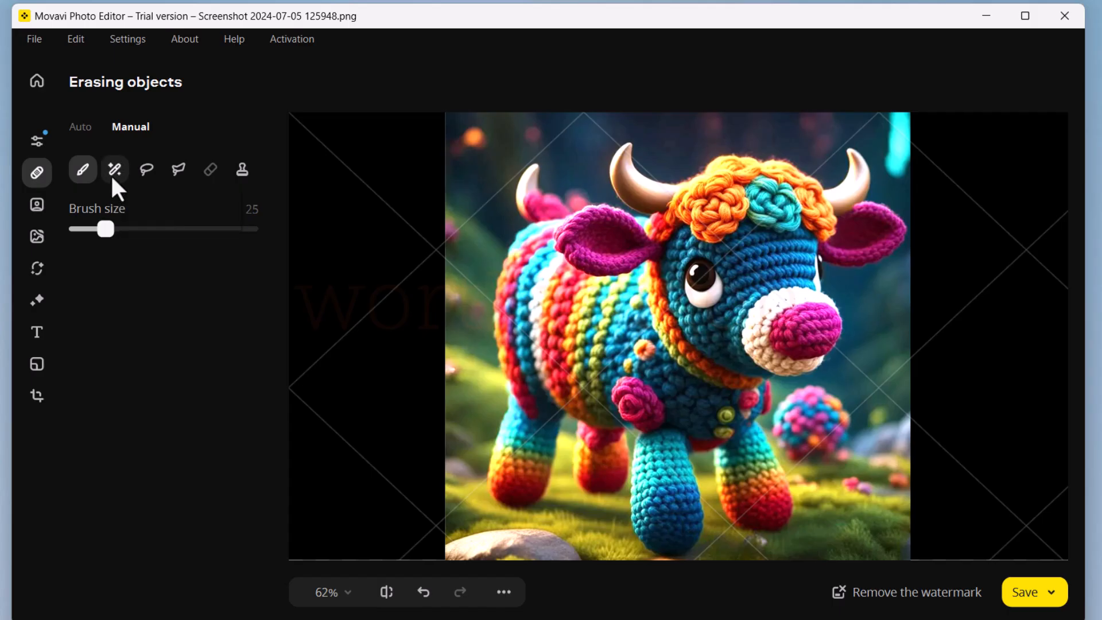
click(79, 127)
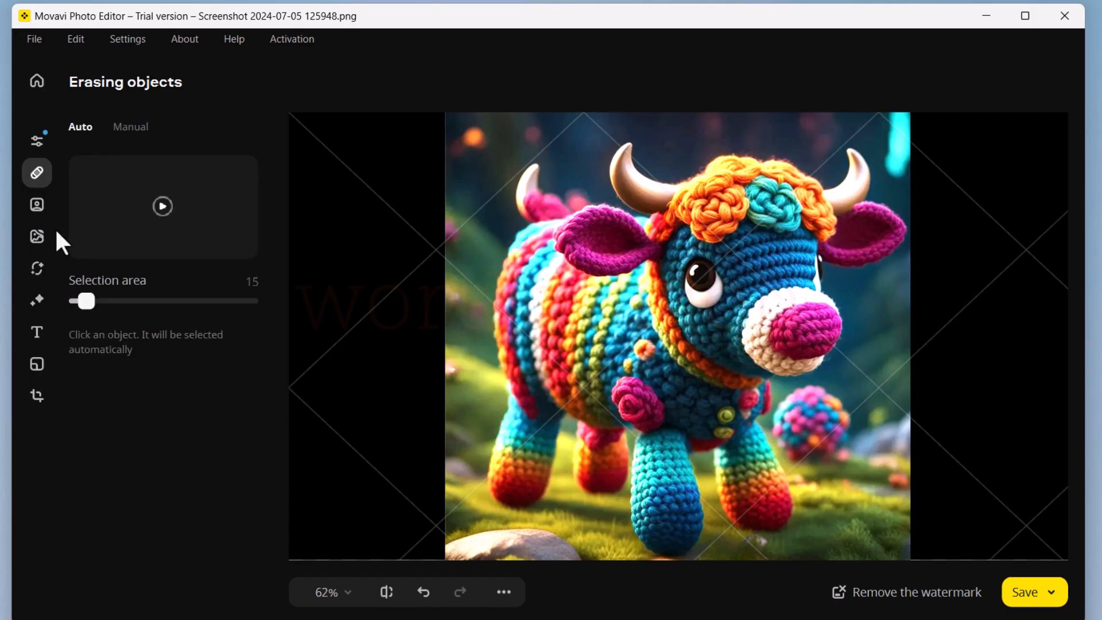
Remove the bull's background automatically and place the pink sky picture behind it.
click(37, 205)
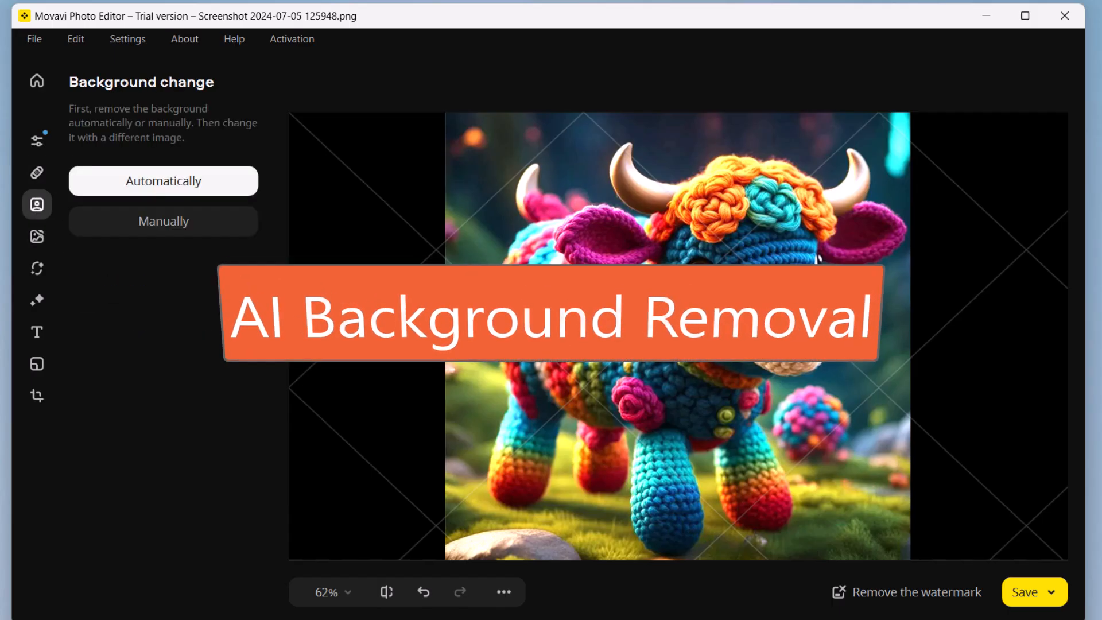
click(162, 181)
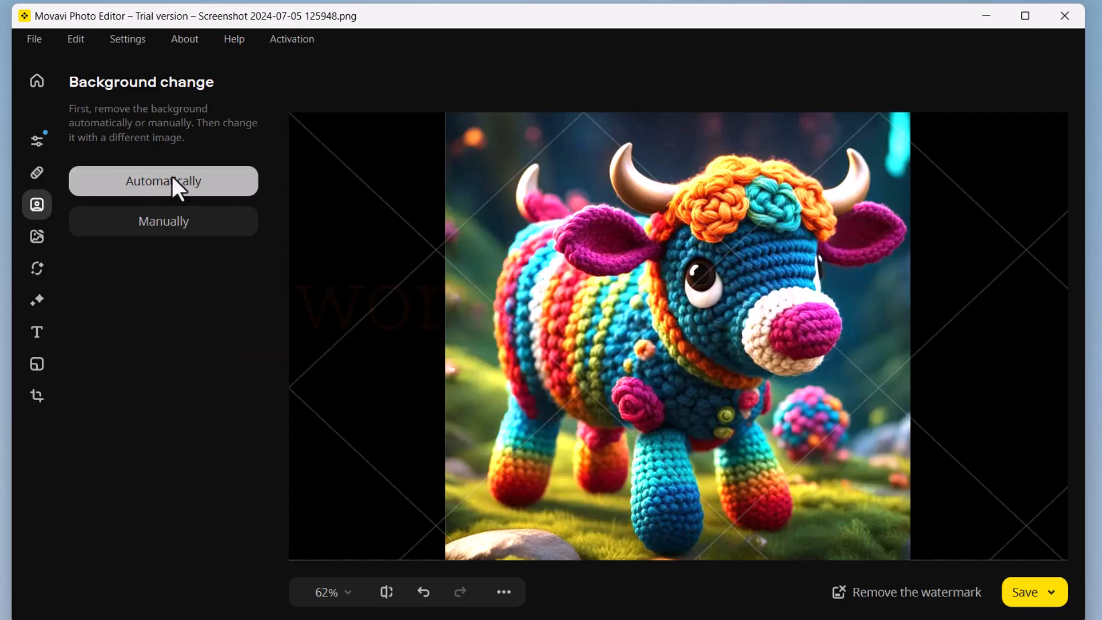
click(162, 181)
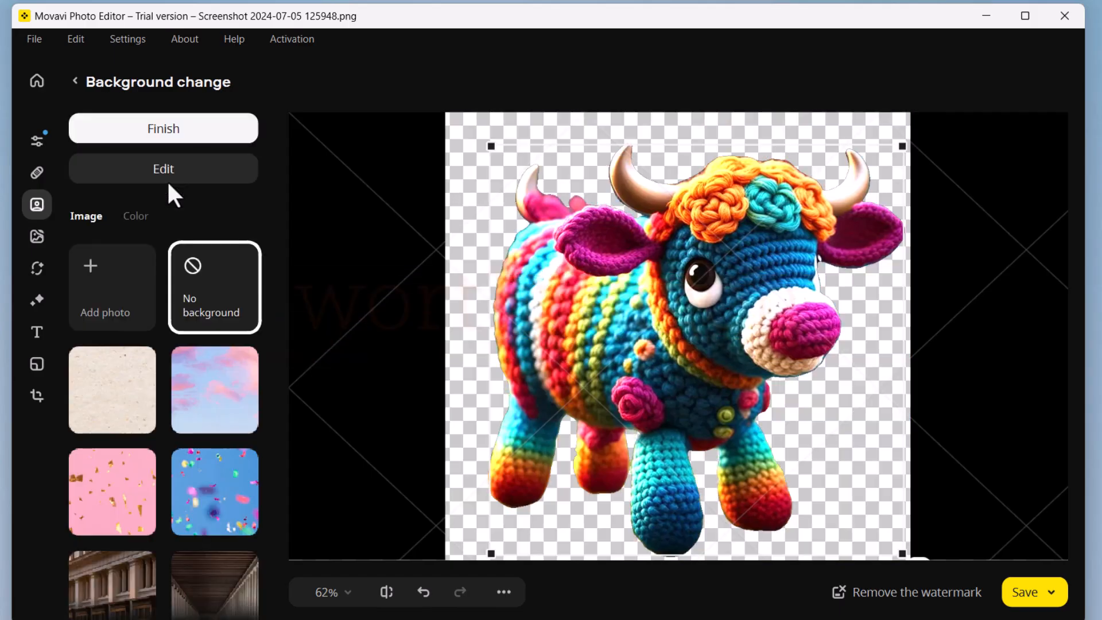
click(214, 389)
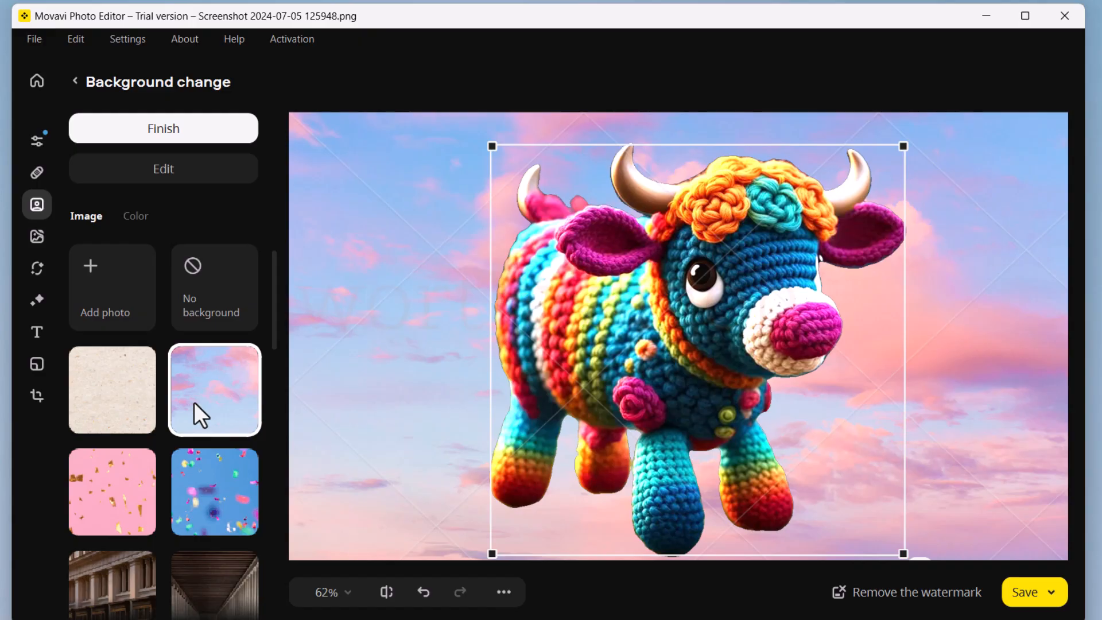
Switch to manual selection, mark the bull as the object to keep and confirm it.
click(111, 491)
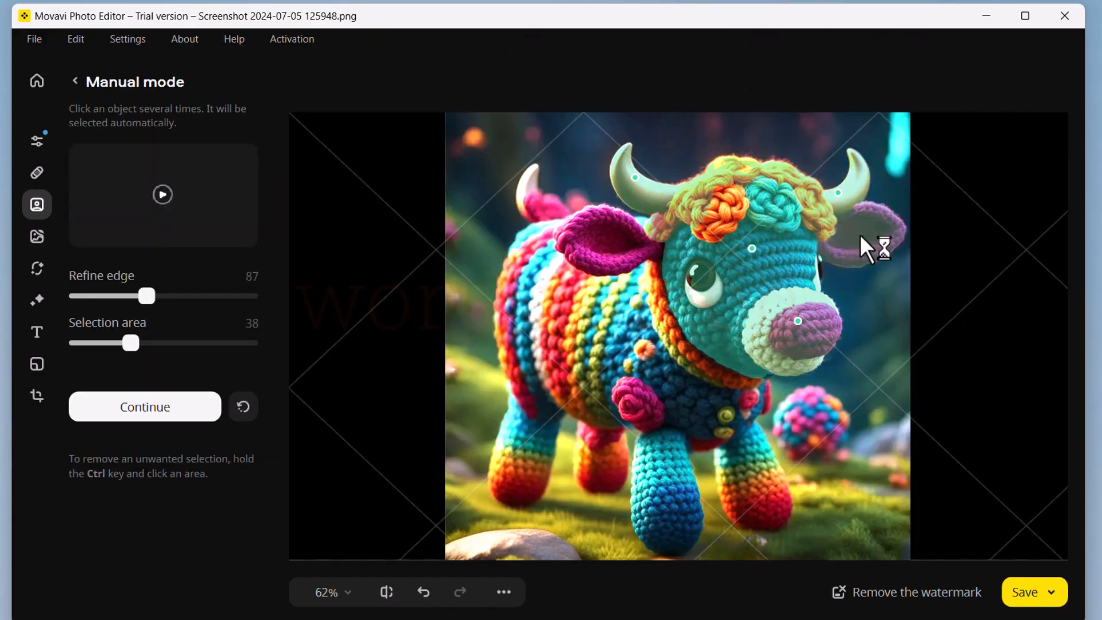
click(604, 301)
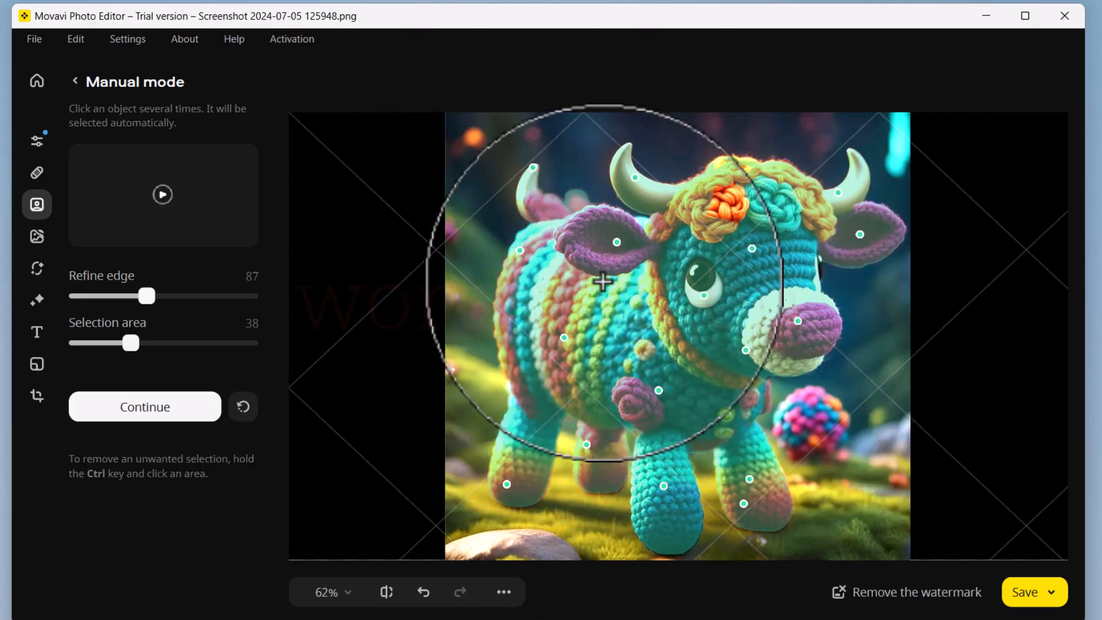
click(144, 406)
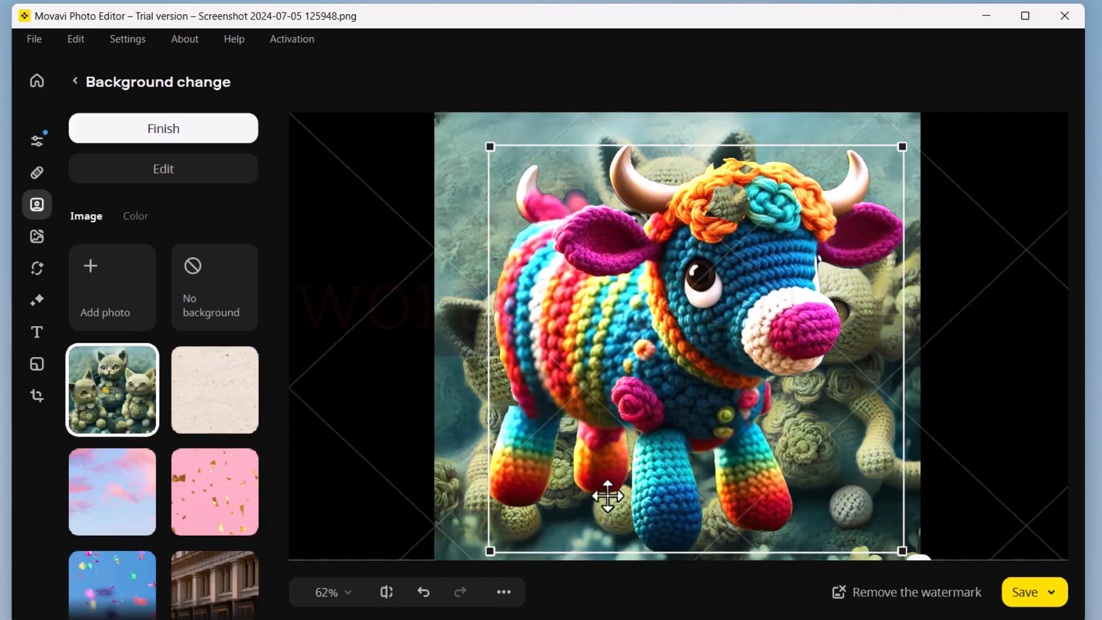
click(35, 236)
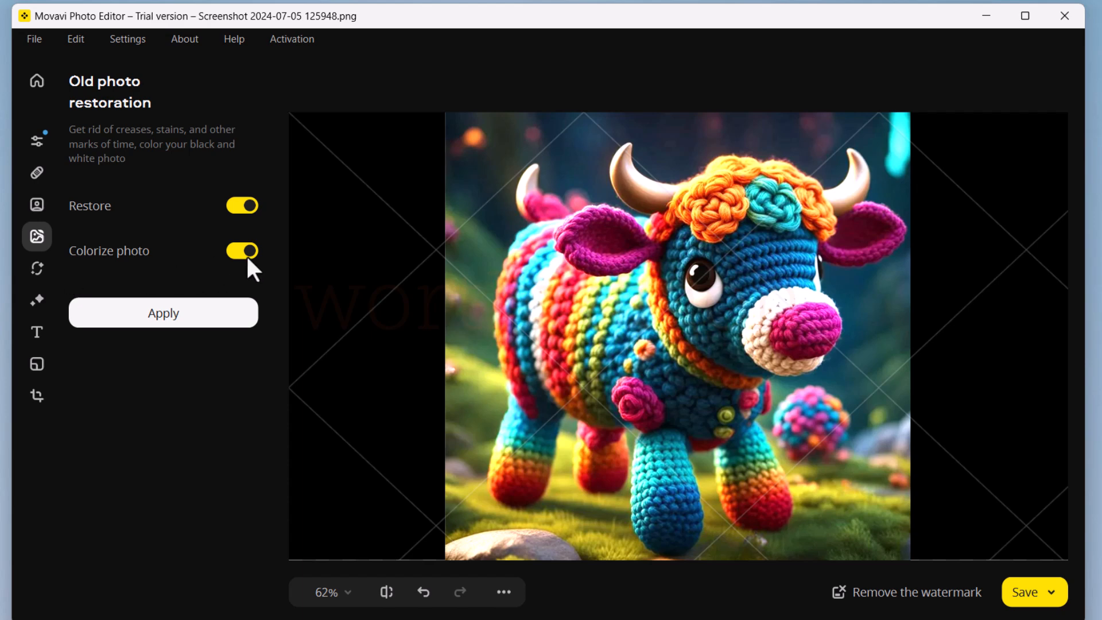
mouse_move(113, 281)
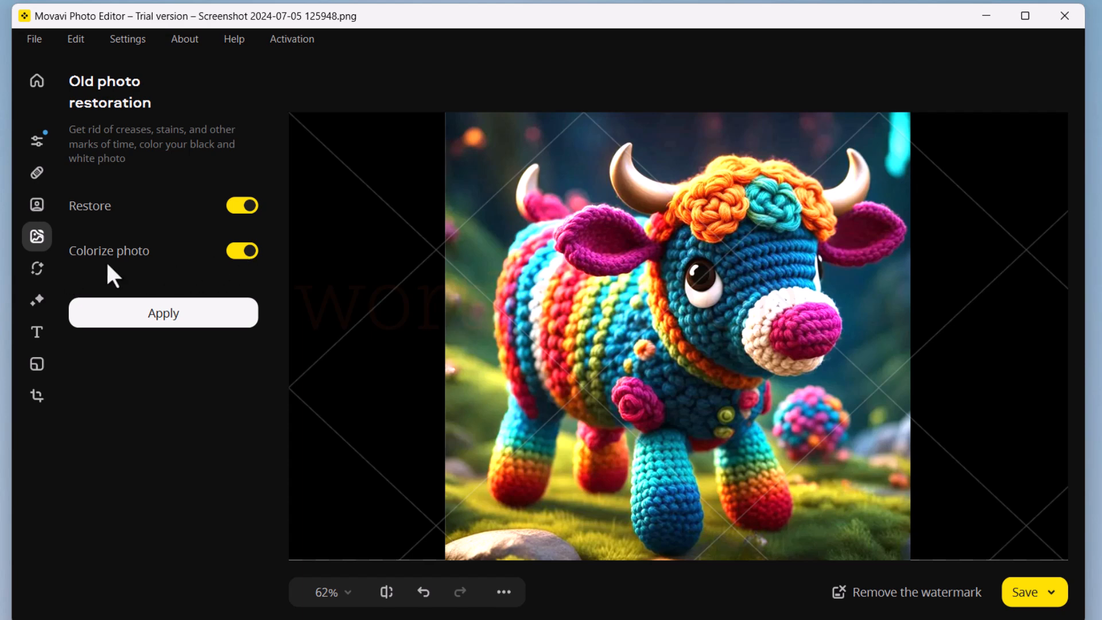
In Retouching > Manually > Mouth > Lip color, tint the woman's lips pink and apply.
click(37, 269)
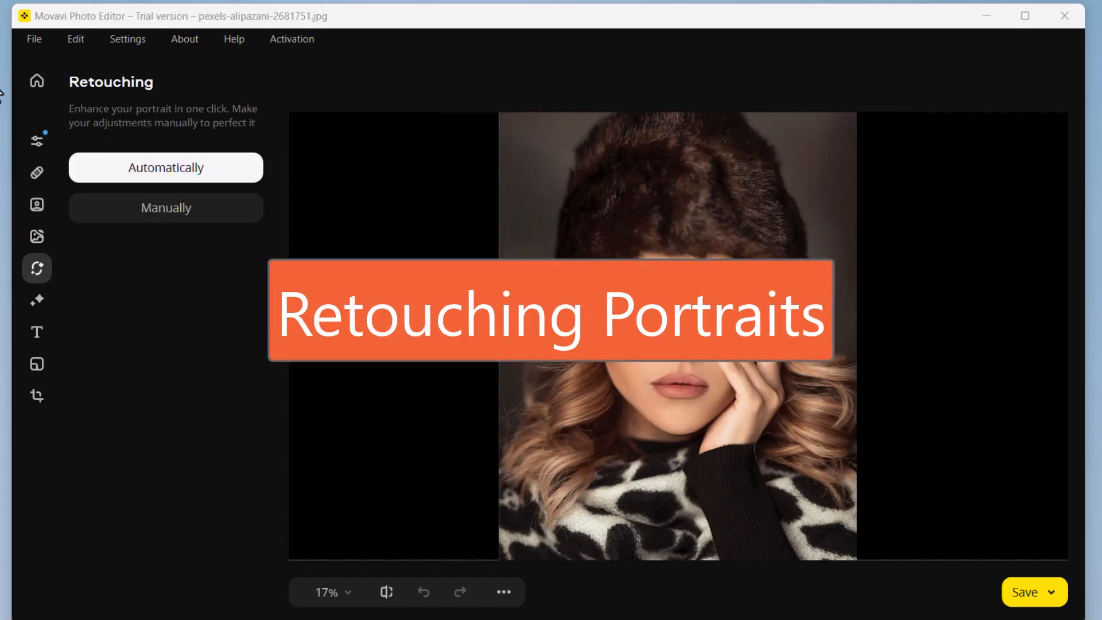
click(165, 167)
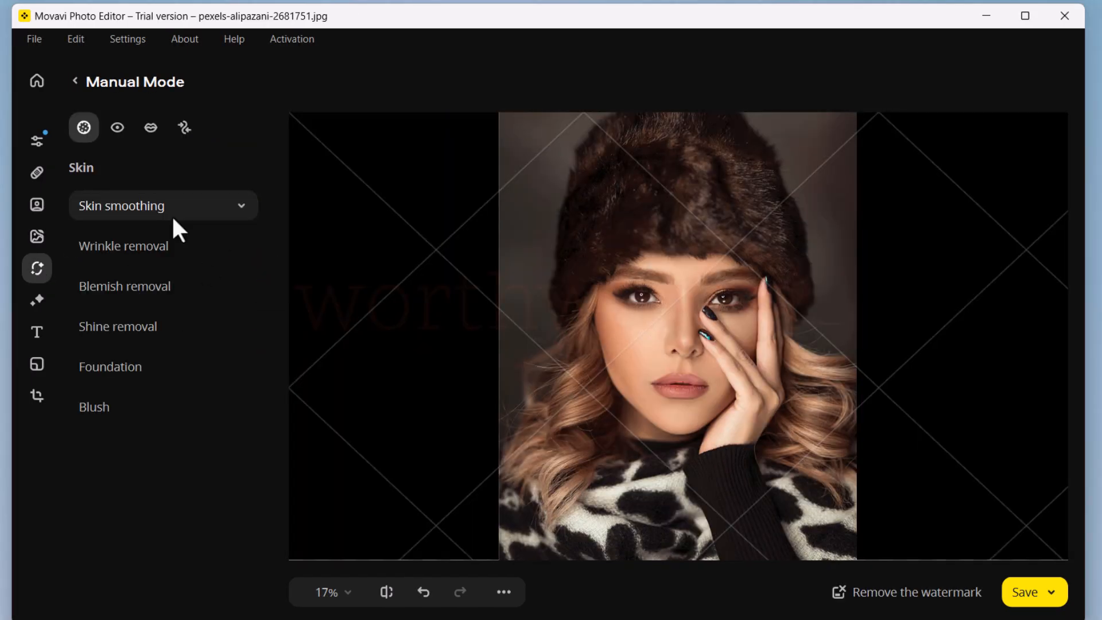
click(150, 128)
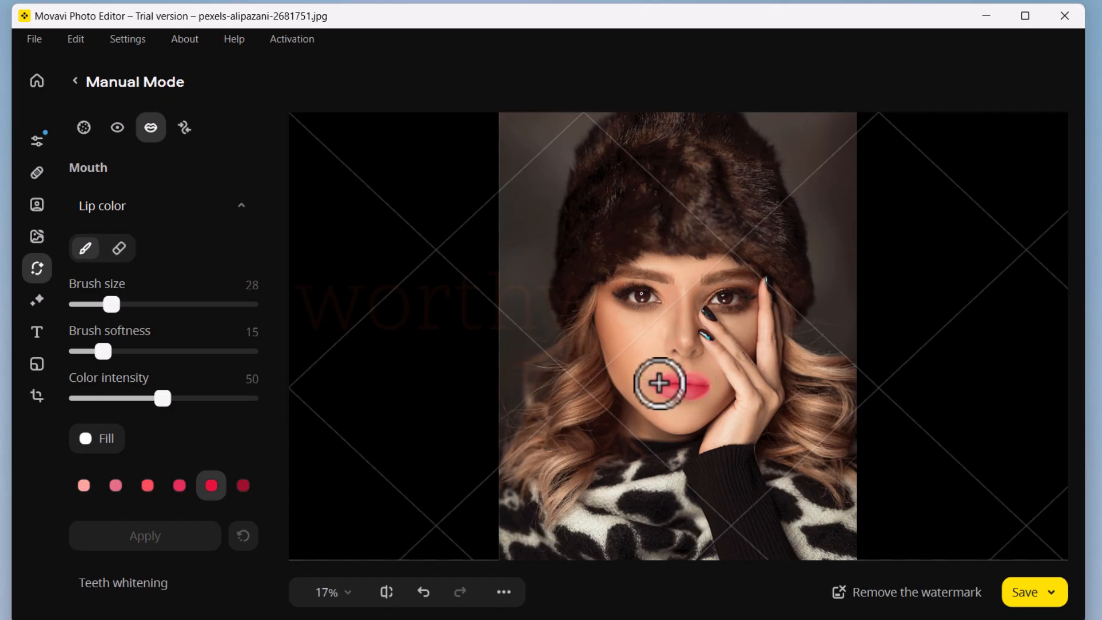
click(36, 300)
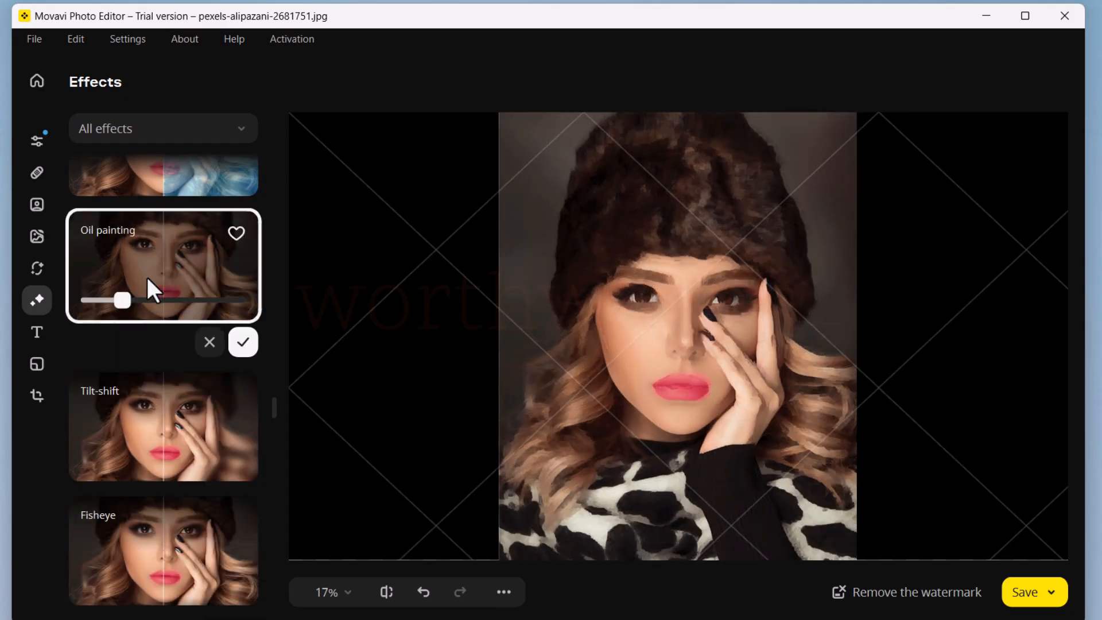
Preview Vertigo, add a 'Fashion' caption with a fill colour, Outline 14 and Frame 3.
click(163, 513)
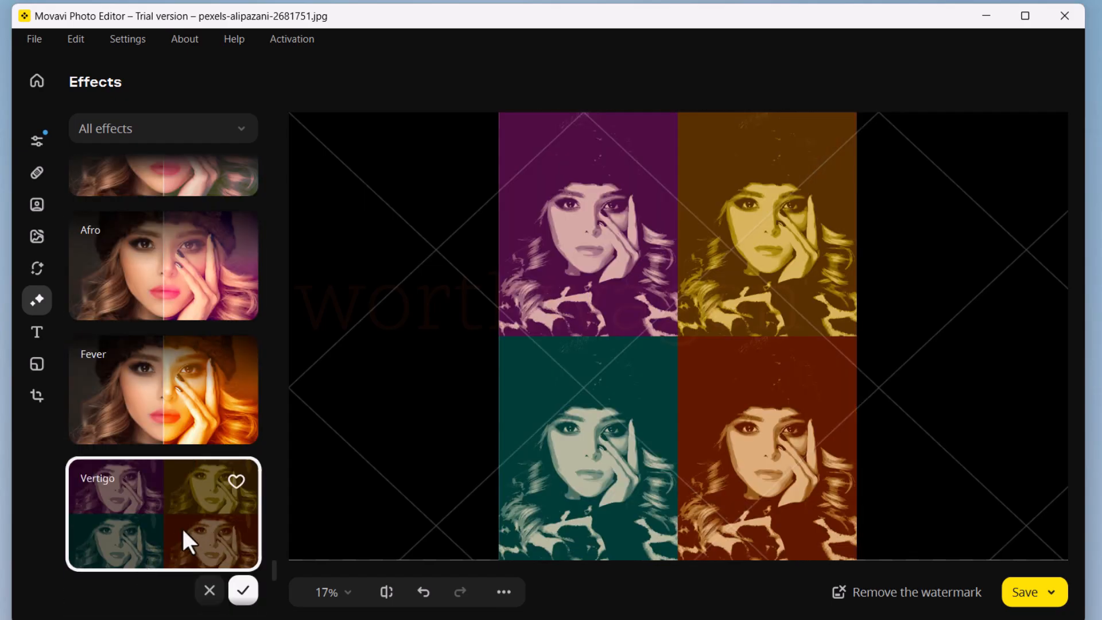
click(36, 332)
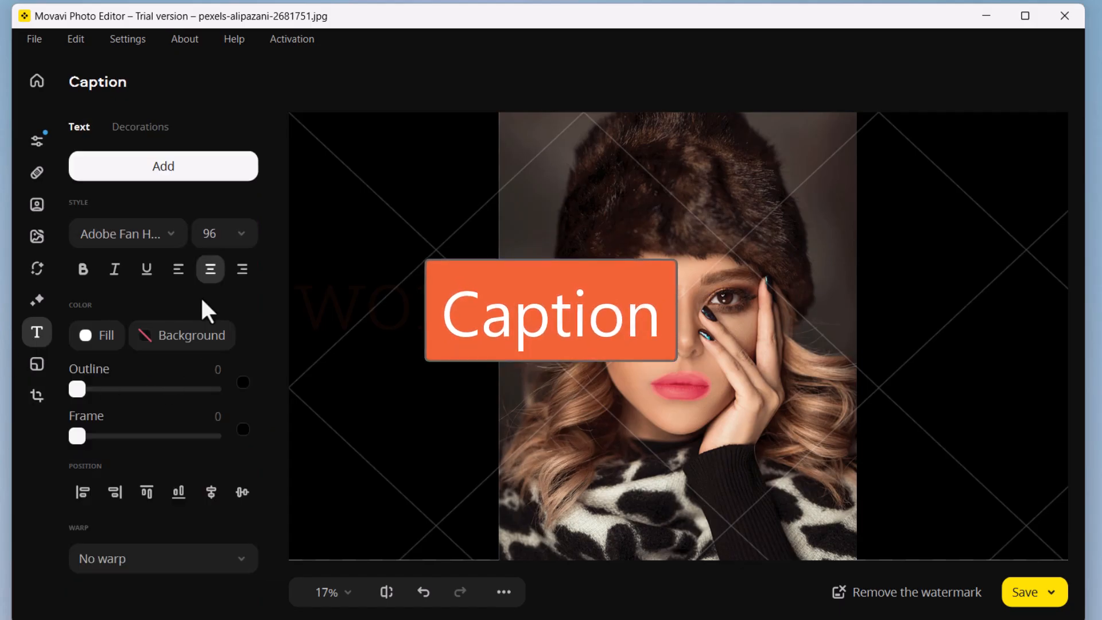
text(Fashion)
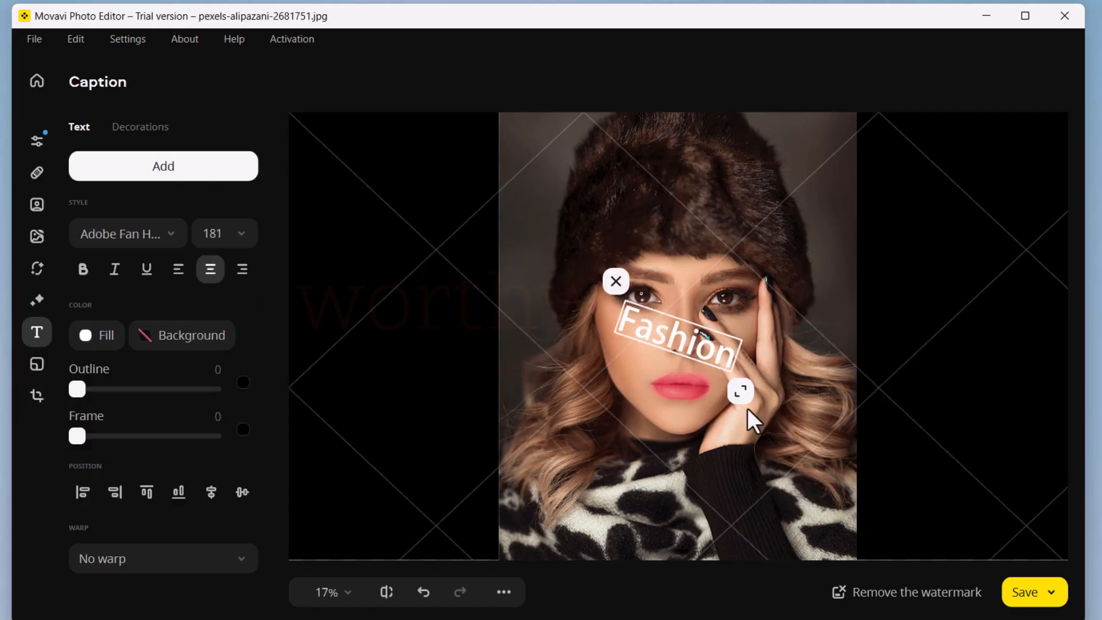
click(190, 334)
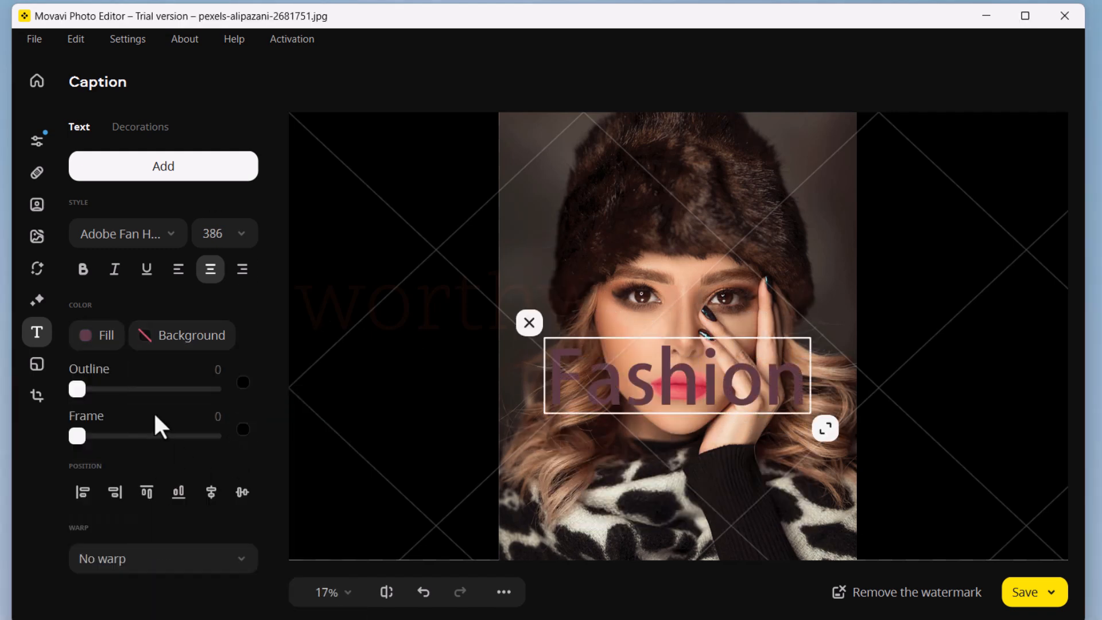
drag(77, 435, 116, 436)
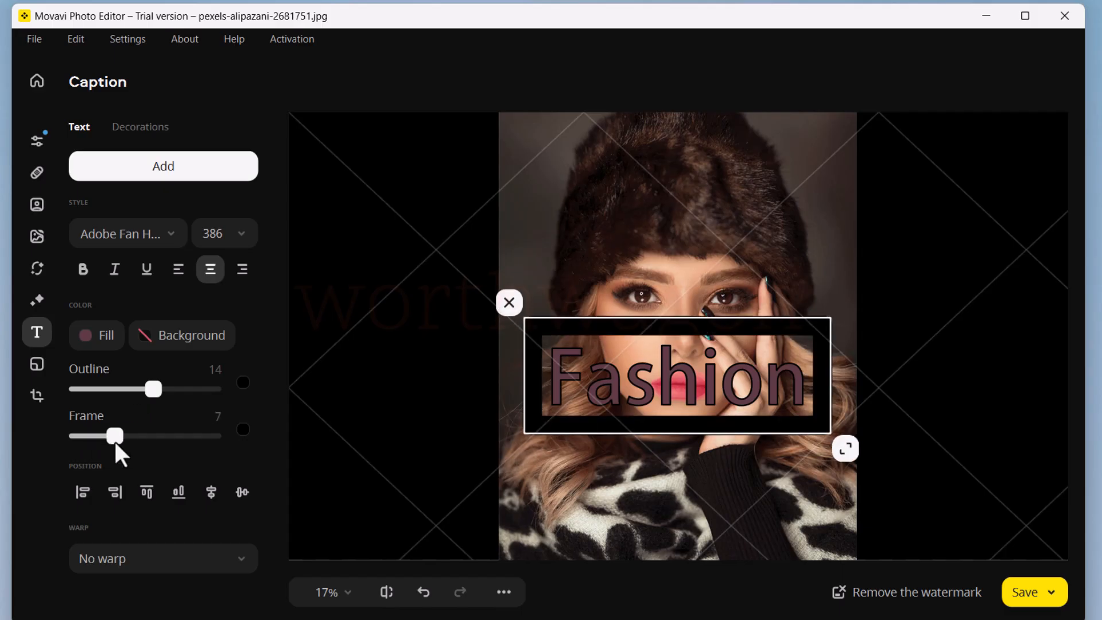
drag(115, 435, 85, 435)
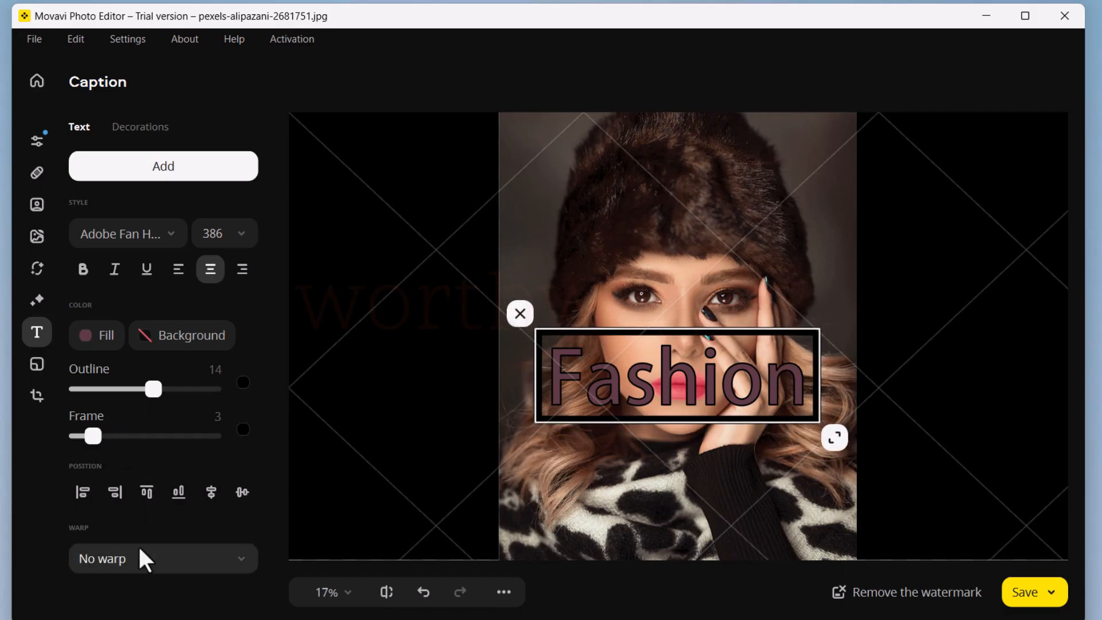
Try the rotate-letters and shift warps on the caption, then delete it.
click(163, 557)
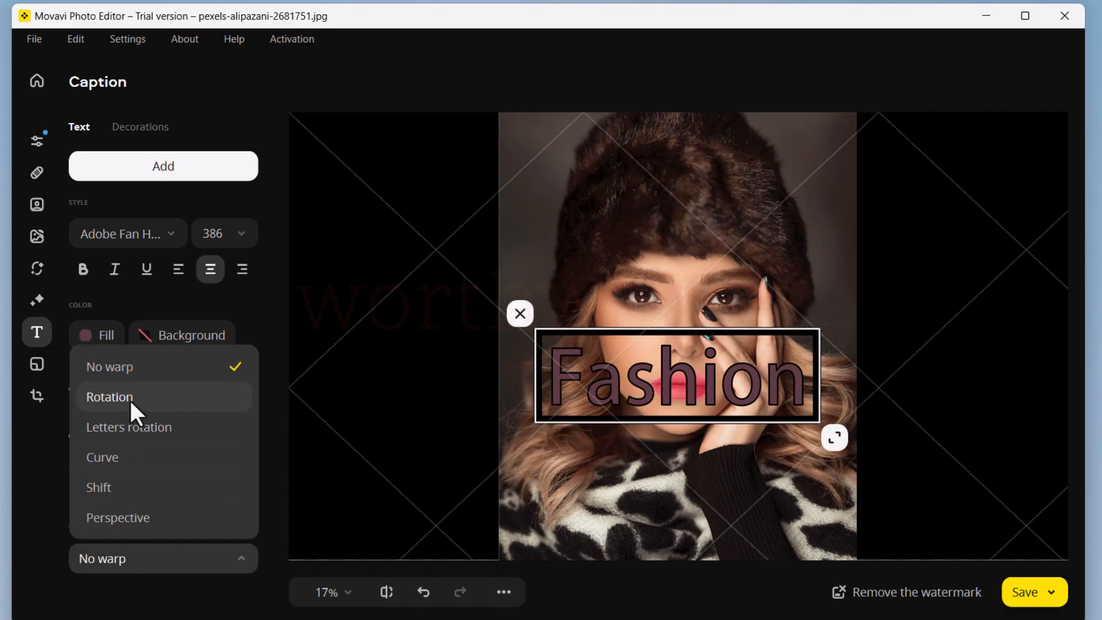
click(129, 427)
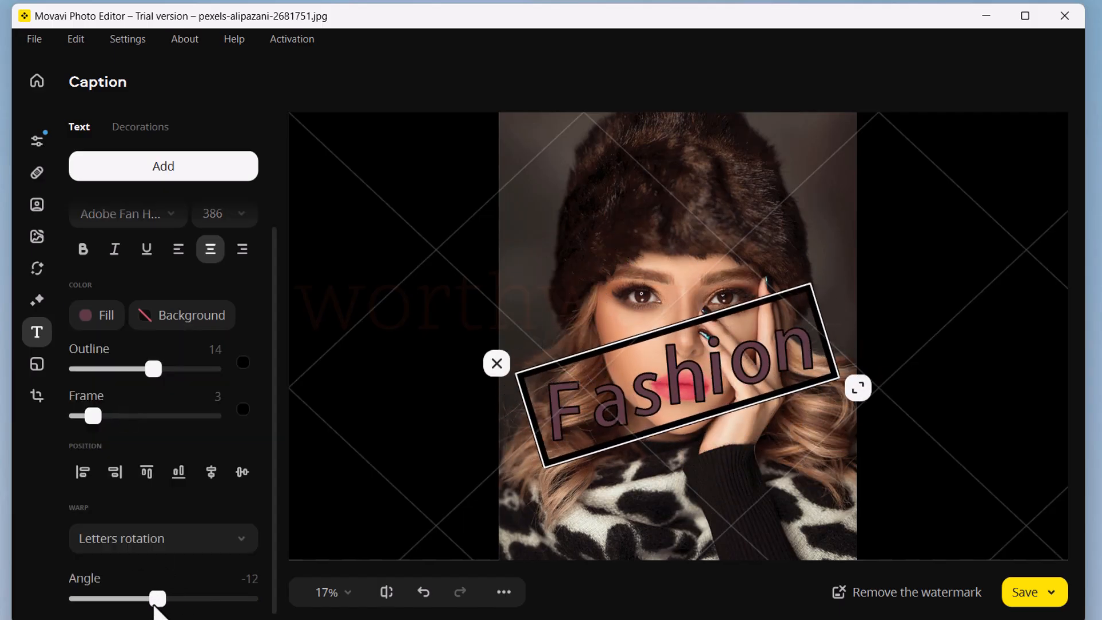
click(163, 538)
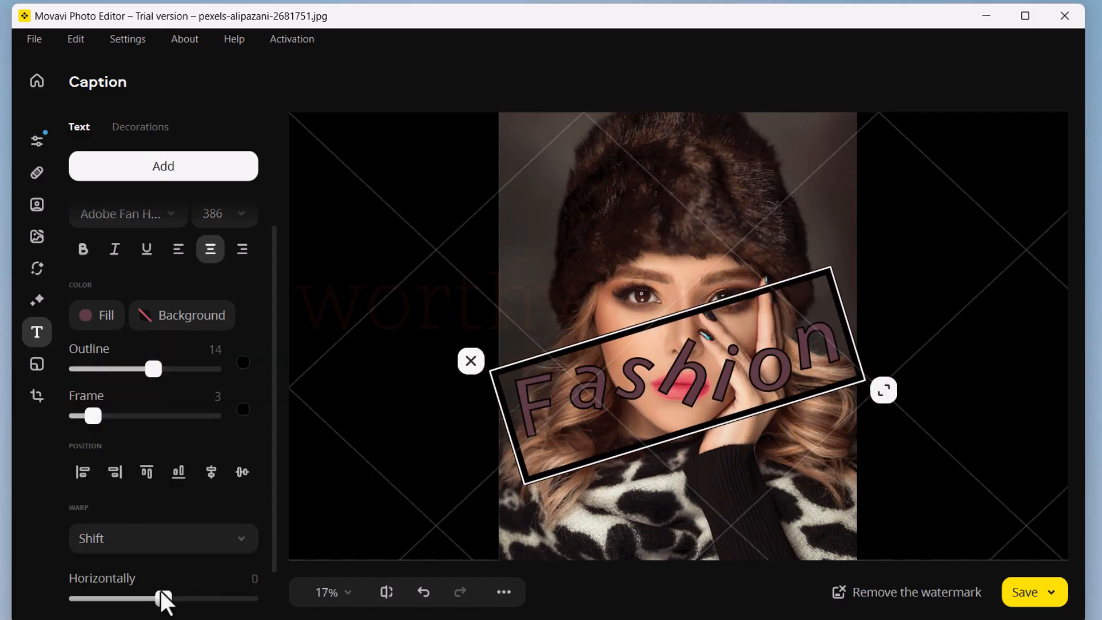
click(140, 126)
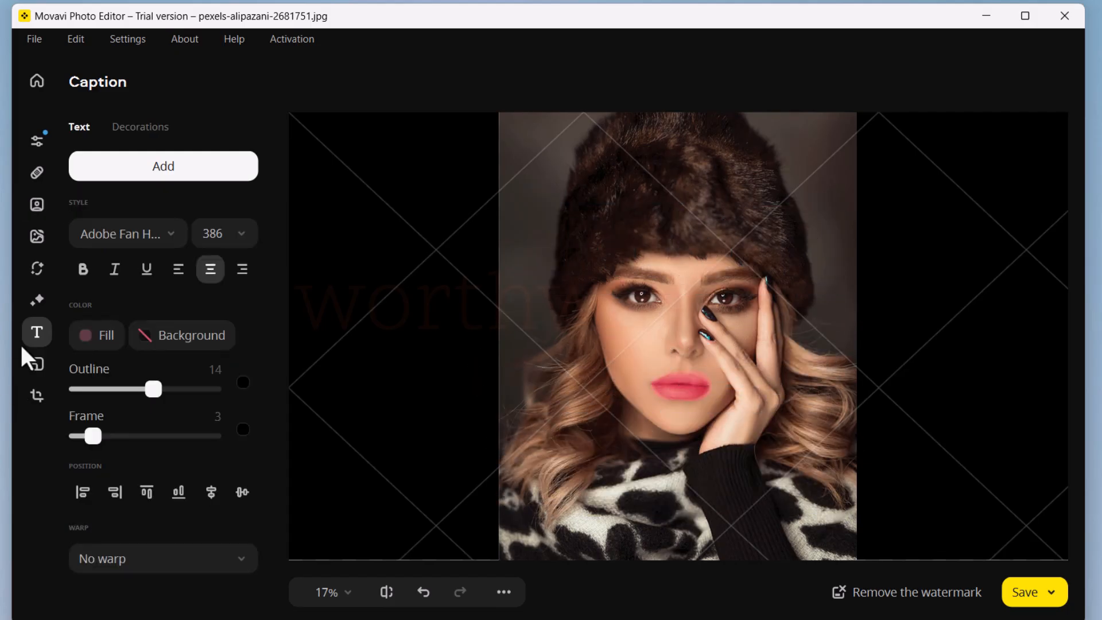
Insert the kittens picture bottom-left with Transparency 26, Round corners 5 and Outline width 2.
click(35, 363)
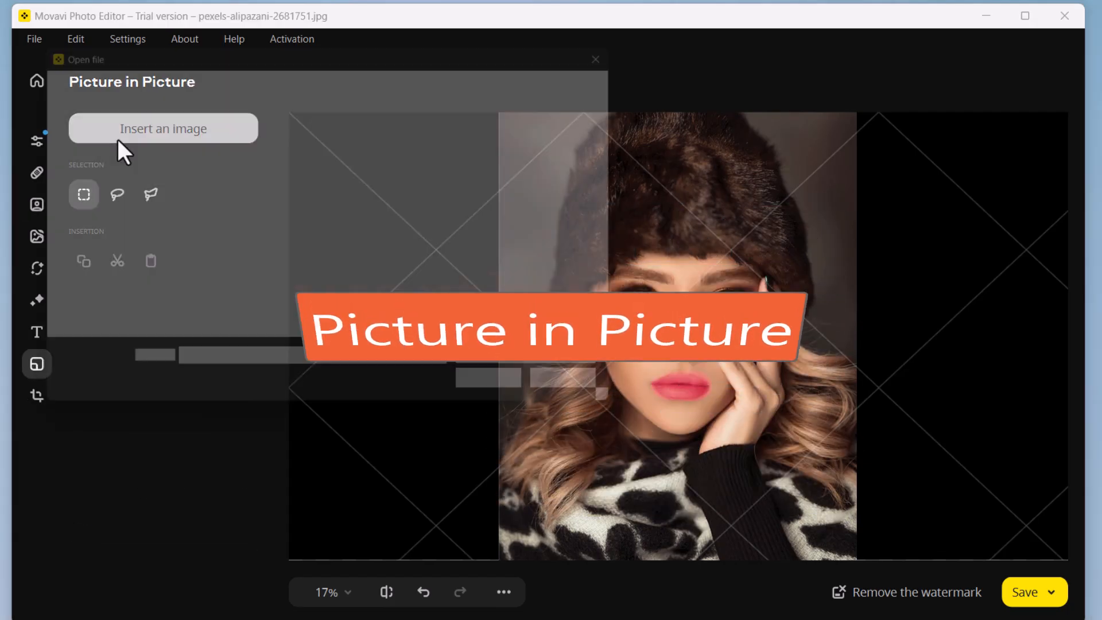
click(162, 128)
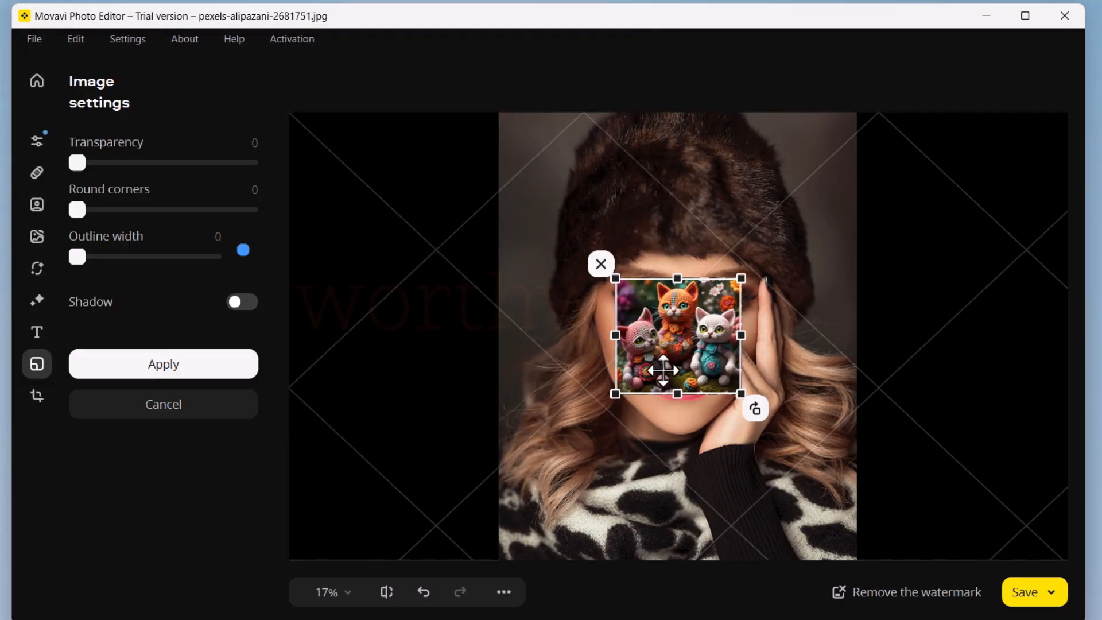
drag(77, 163, 143, 162)
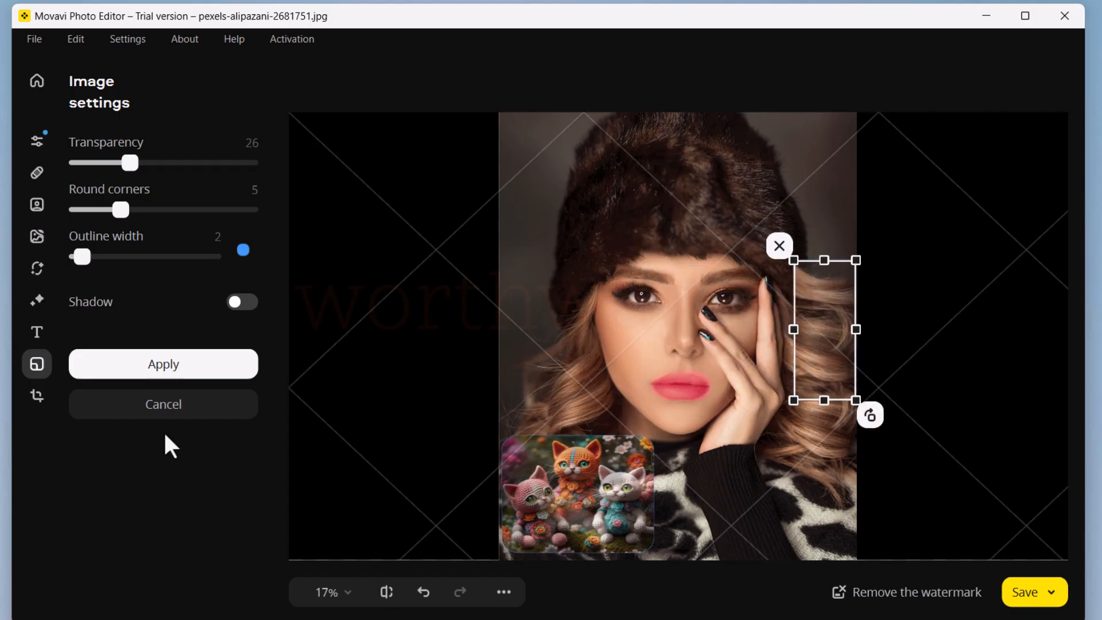
click(37, 395)
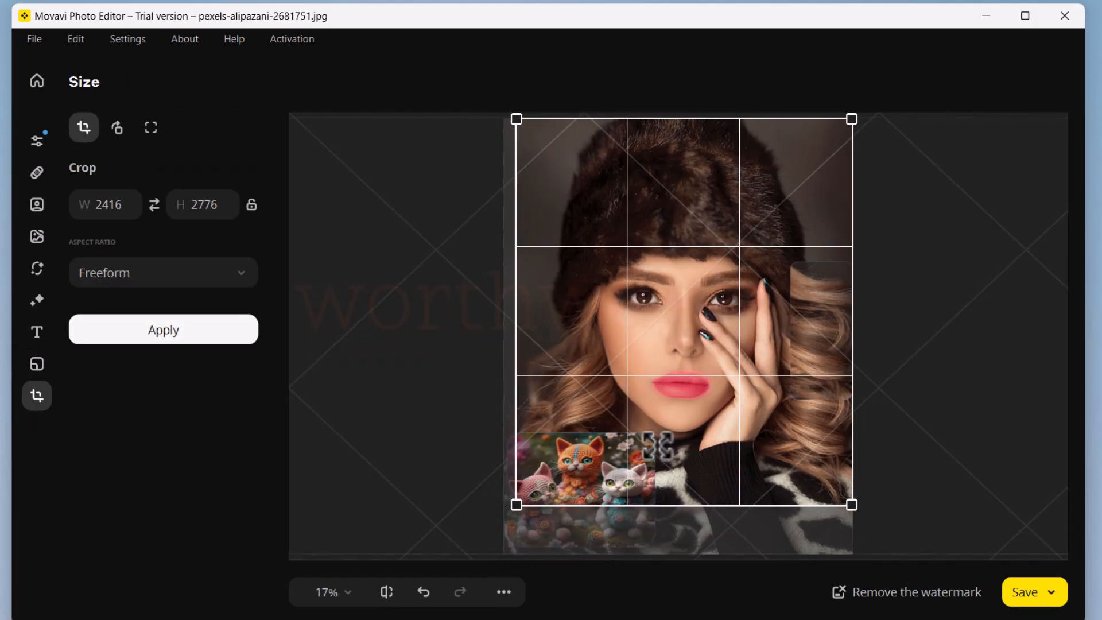
Set the crop ratio to 5:4 then 4:3, and straighten the portrait by -0.3°.
click(163, 273)
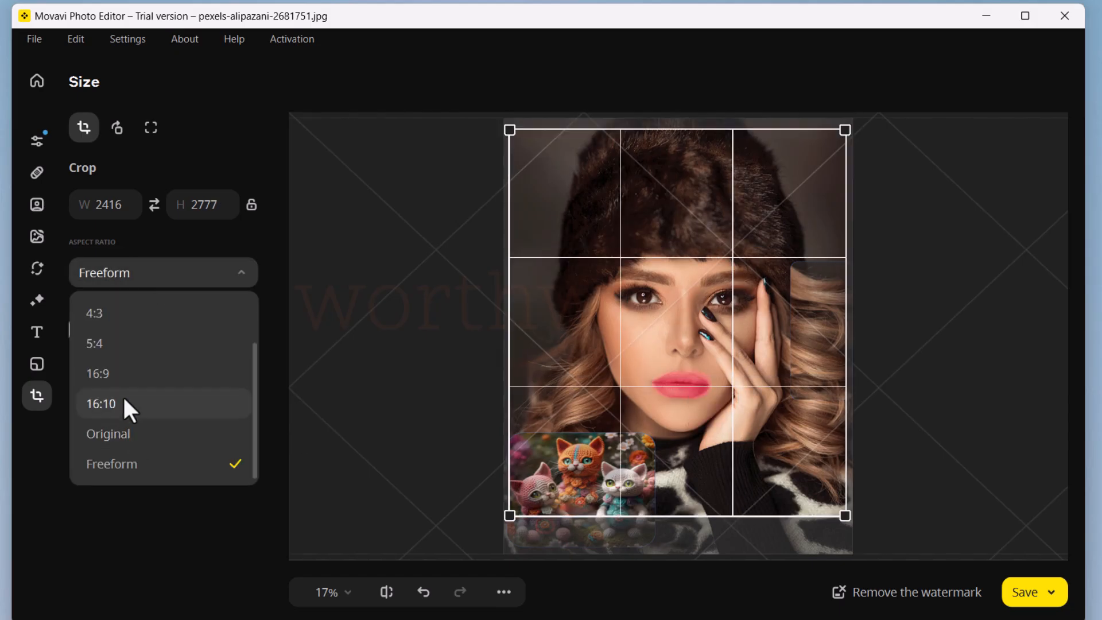
click(94, 343)
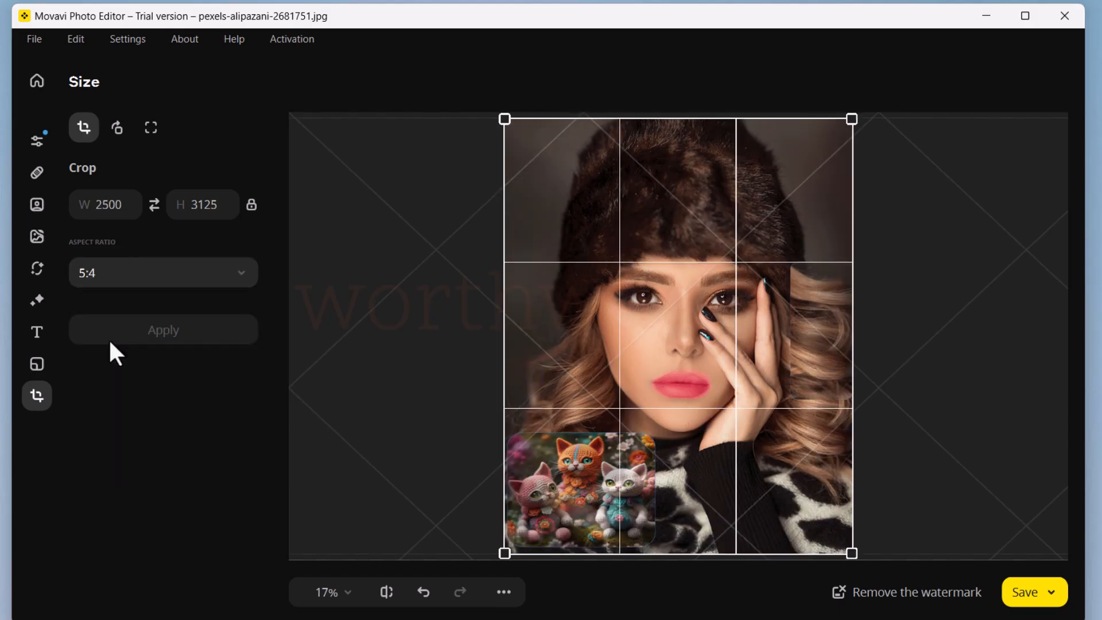
click(163, 272)
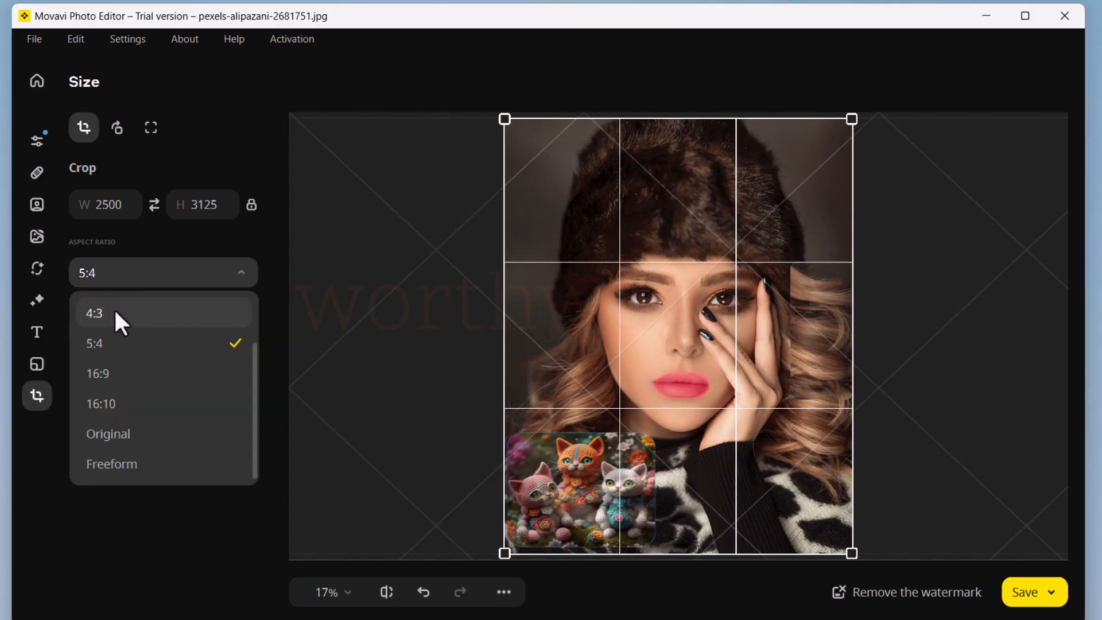
click(117, 128)
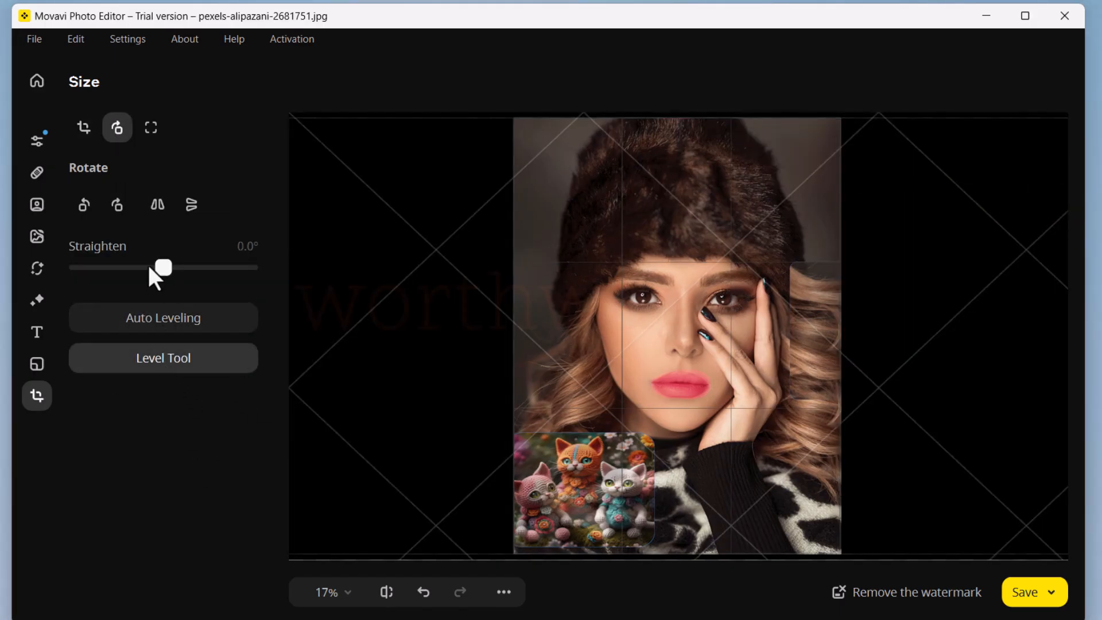
drag(165, 267, 159, 266)
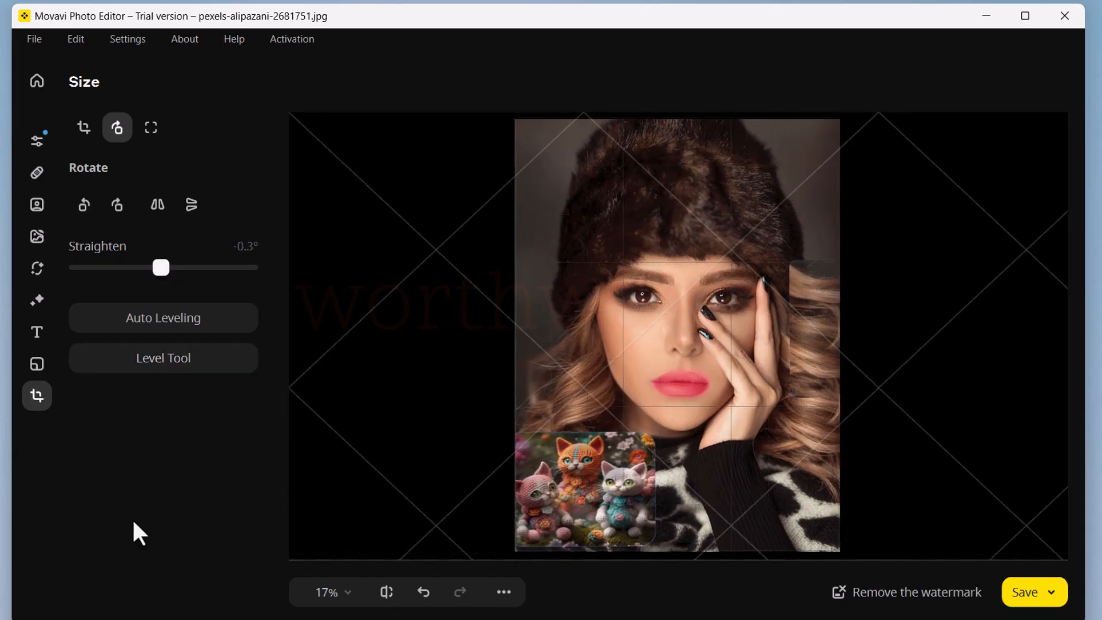
Resize the portrait to the 2400 × 3200 pixels preset with AI enlargement and apply it.
click(151, 128)
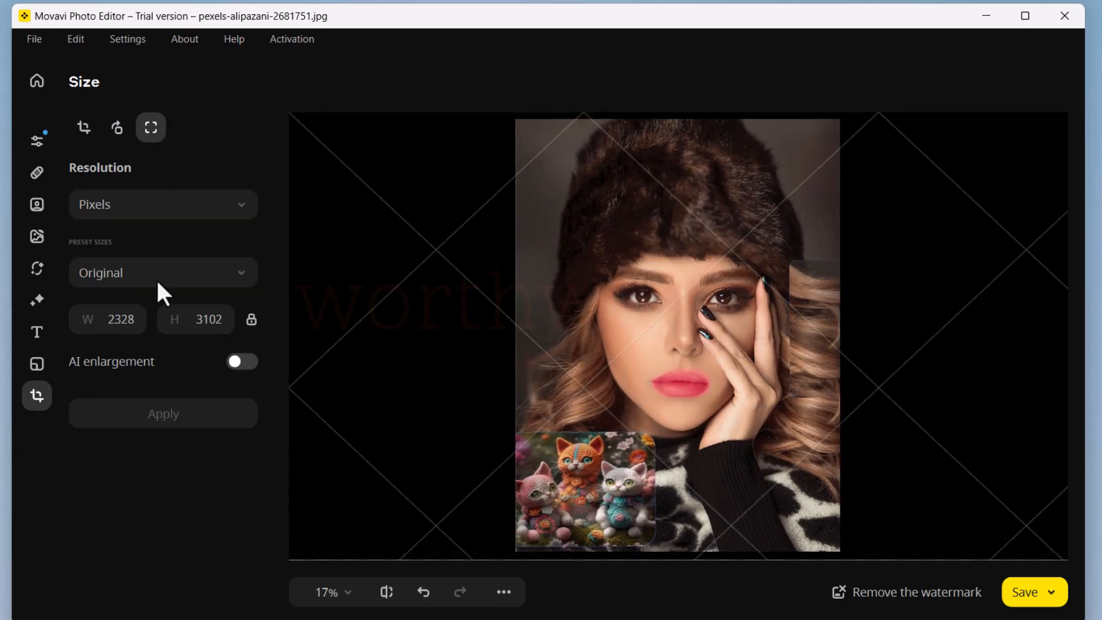
click(242, 361)
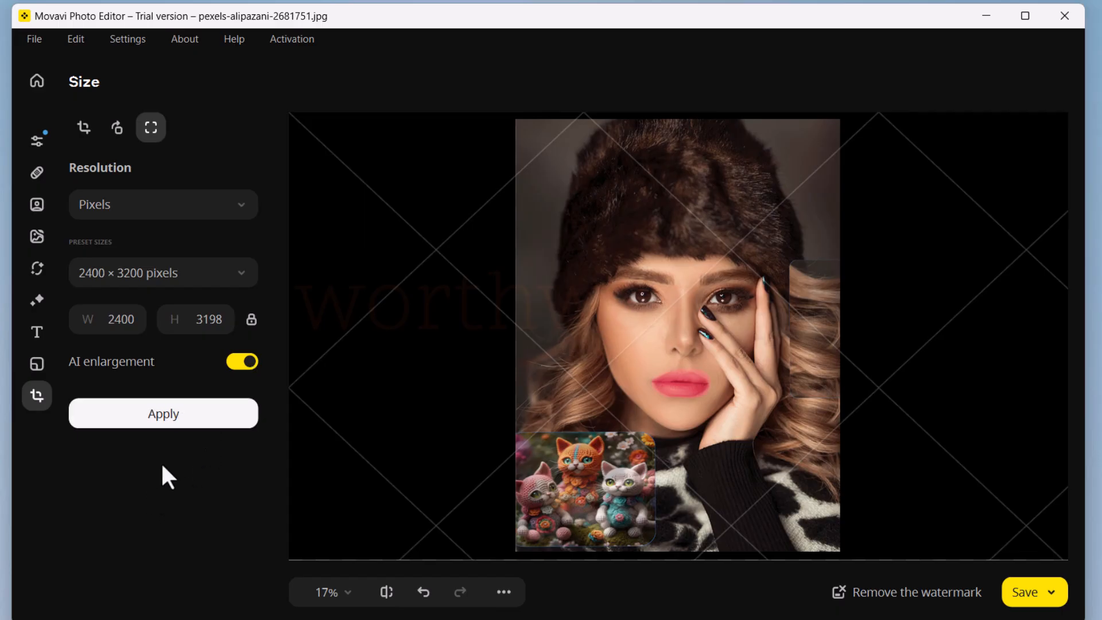
click(163, 413)
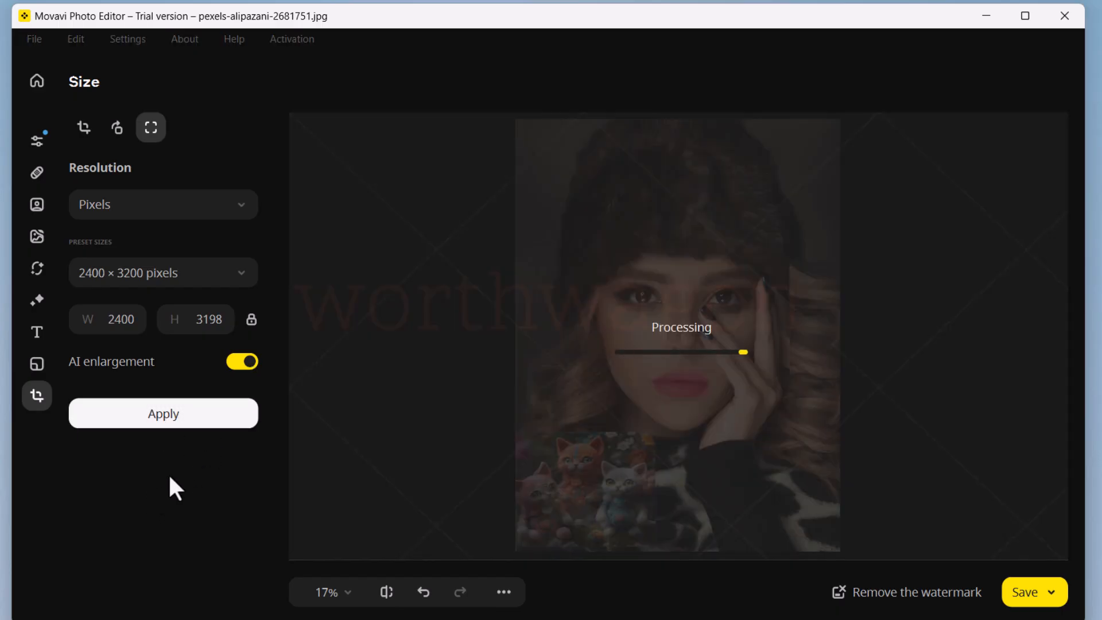
click(162, 413)
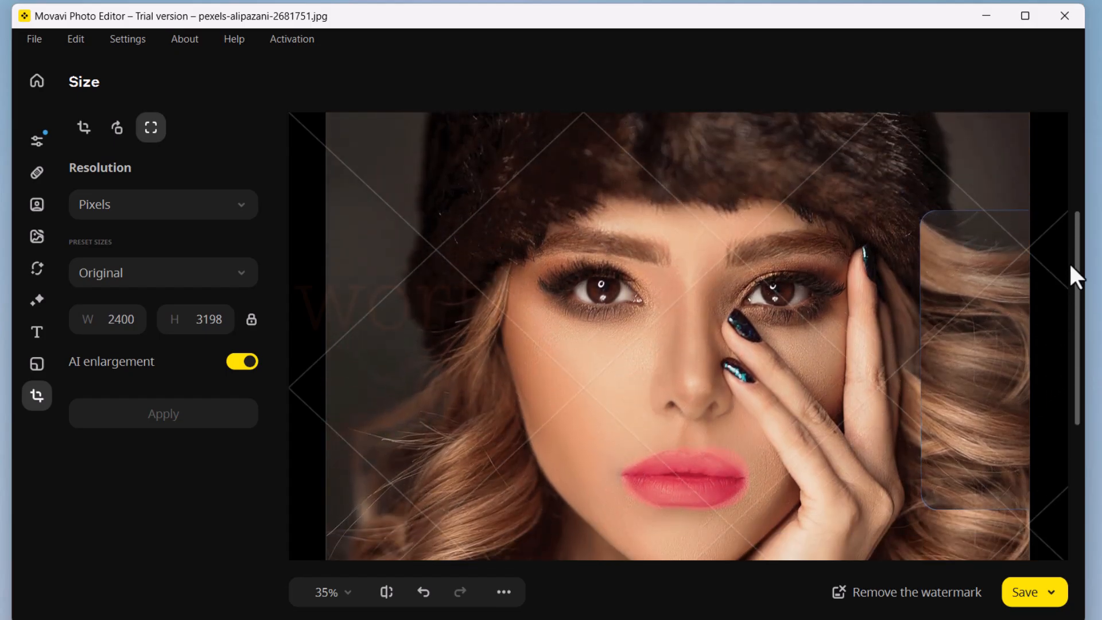
mouse_move(63, 344)
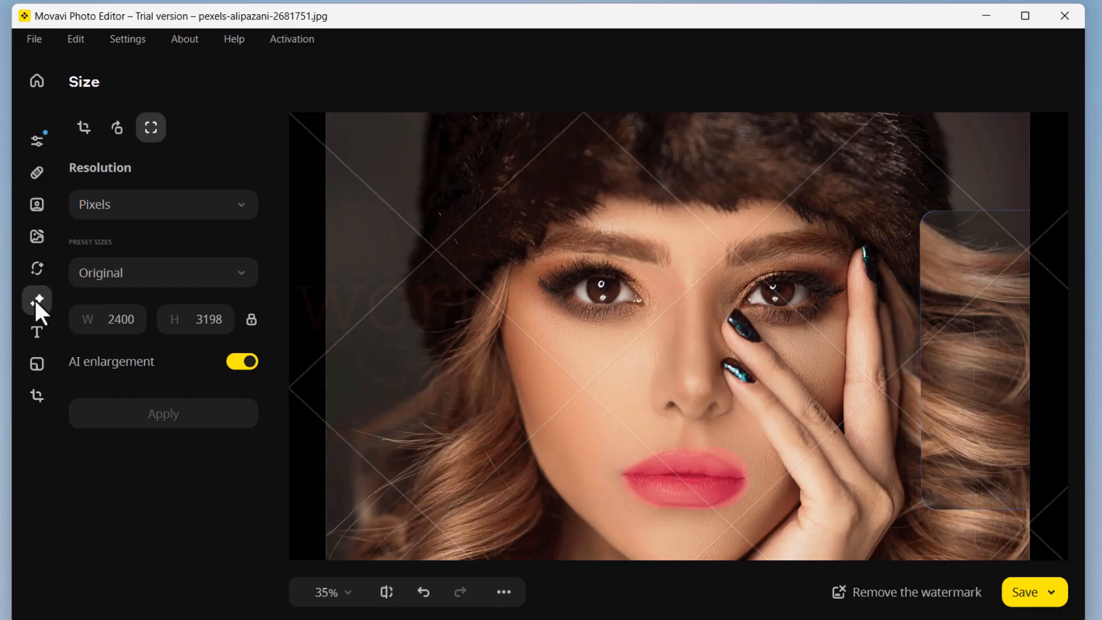
Browse the Effects gallery and Old photo restoration tool, then bring up the saving dialog.
click(36, 300)
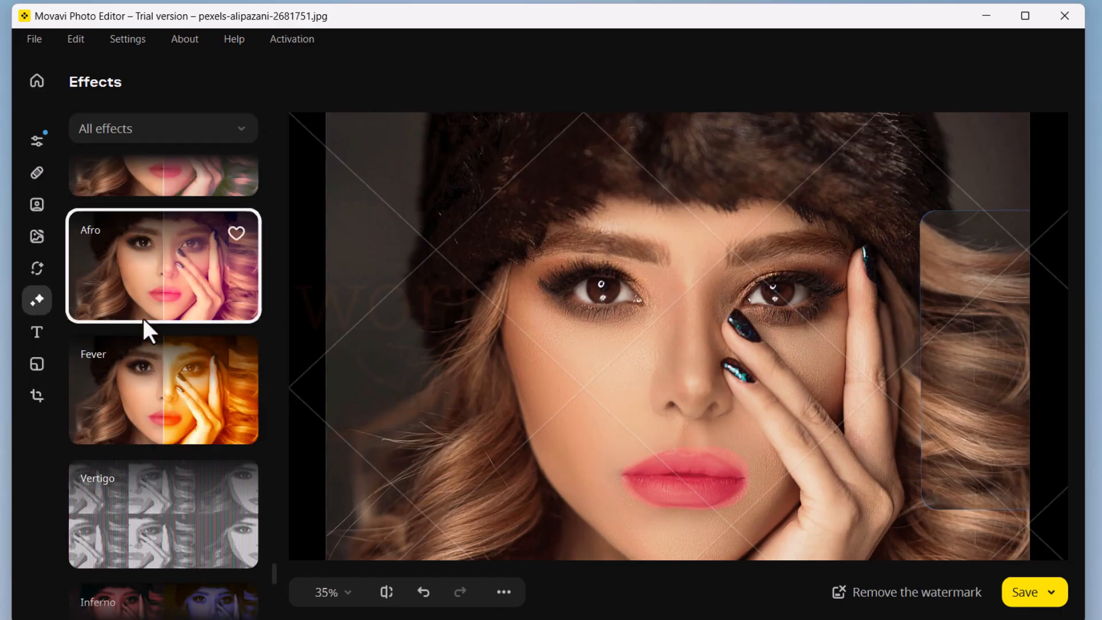
click(36, 236)
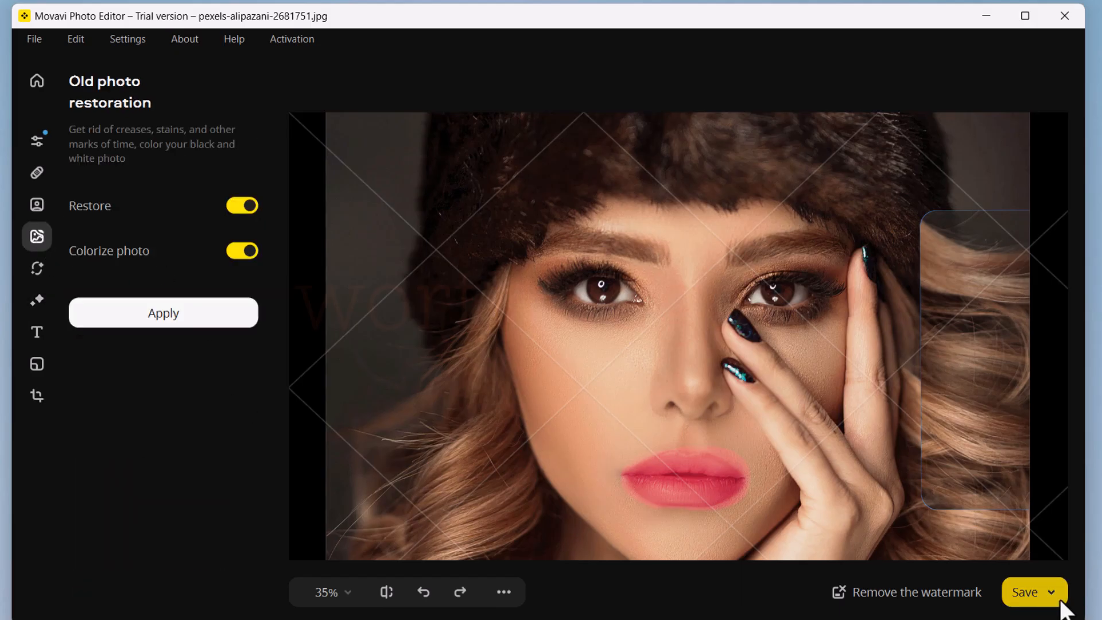
click(1024, 591)
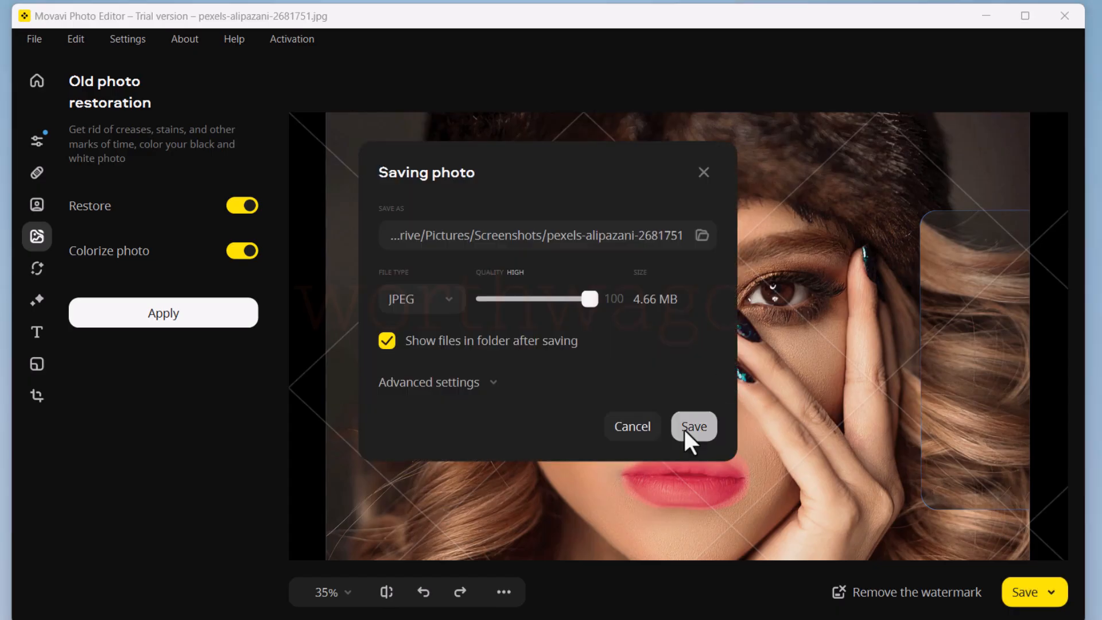
mouse_move(450, 336)
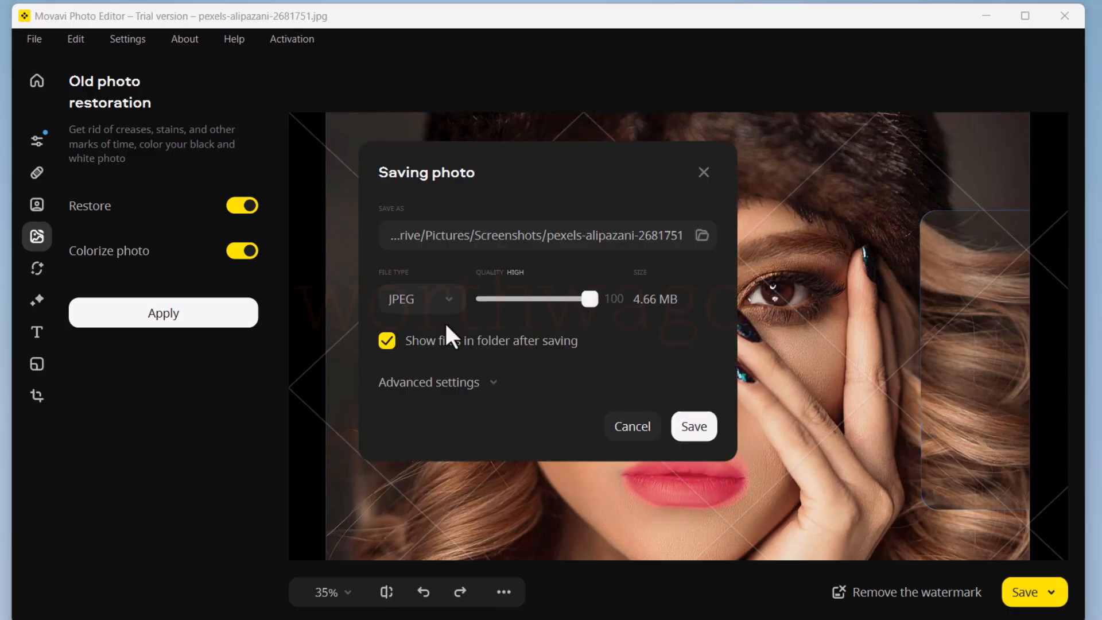
Choose PNG as the file type and expand the advanced settings showing metadata removal.
click(419, 298)
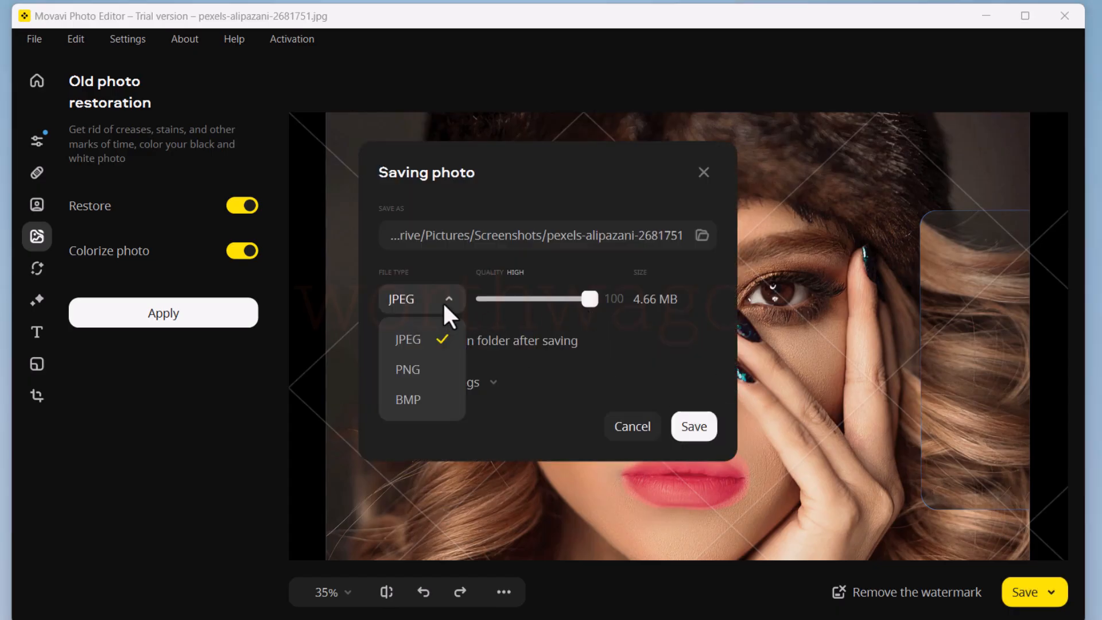
click(407, 369)
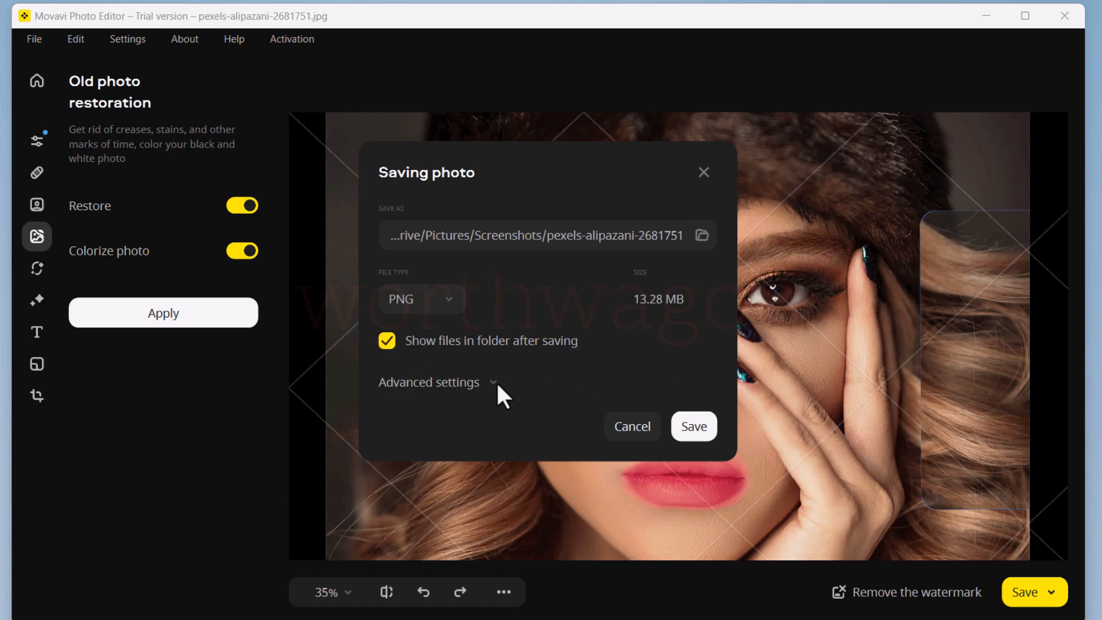
click(429, 381)
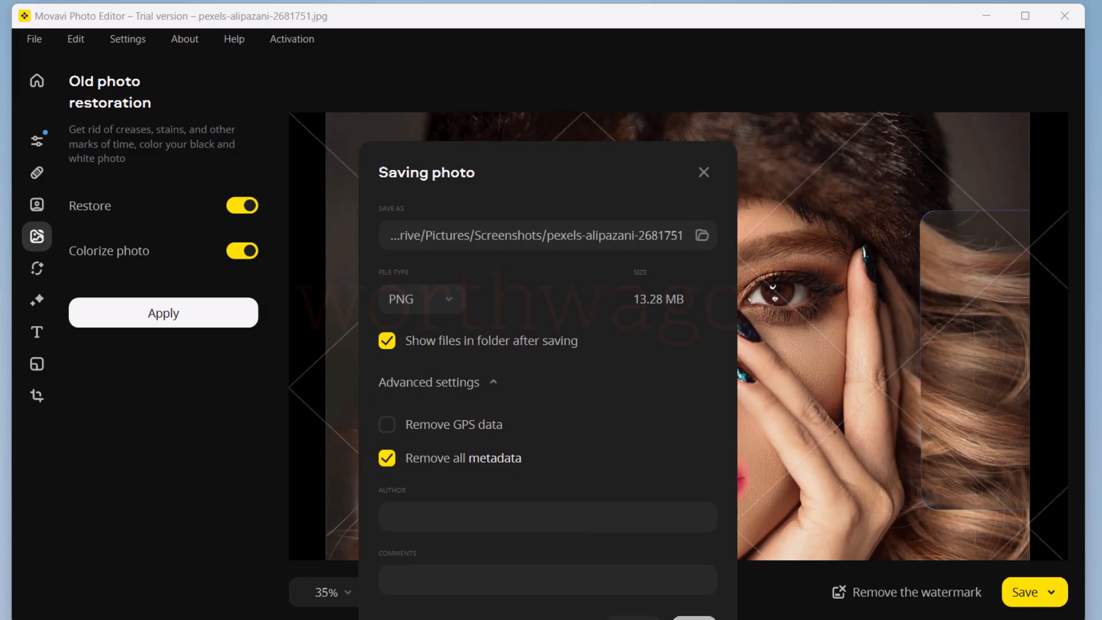
Browse the Settings menu's interface language choices and dismiss the menu.
click(127, 38)
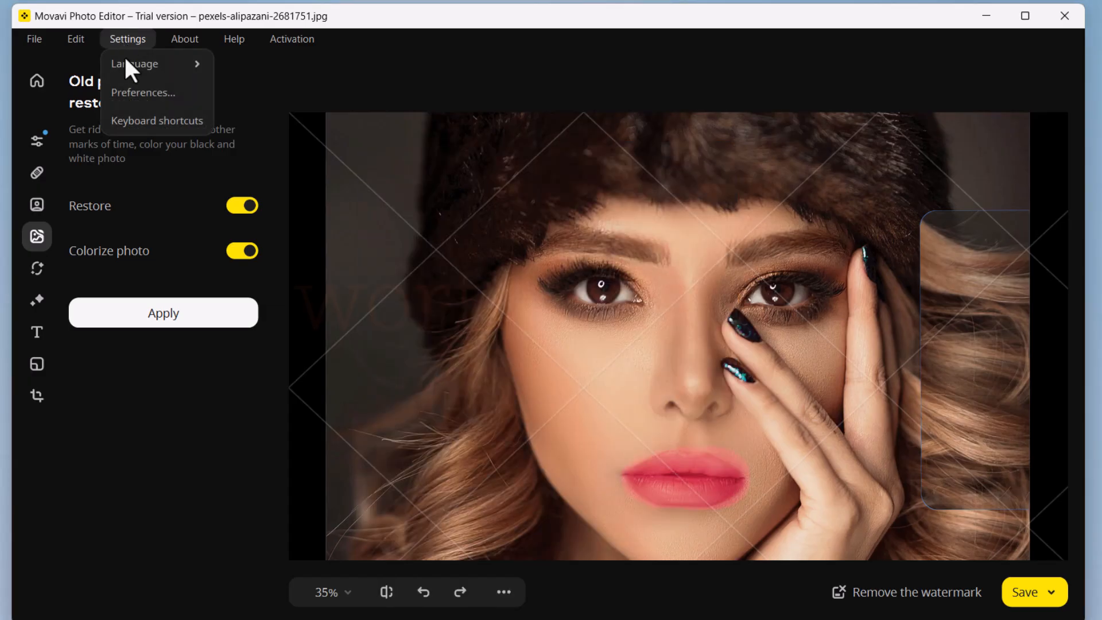
click(134, 63)
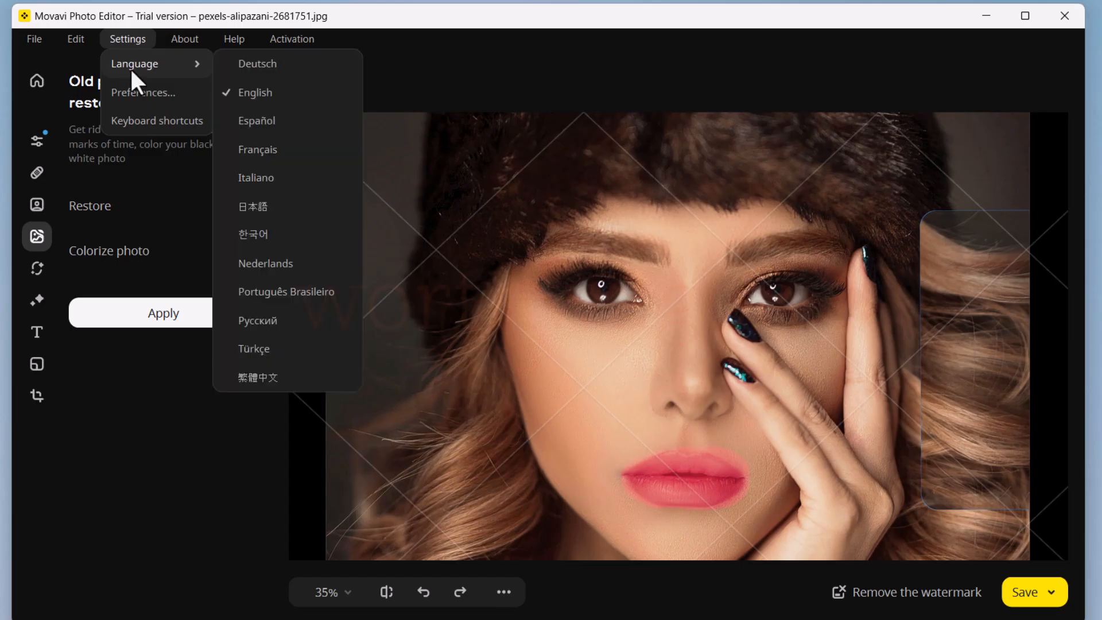
click(127, 38)
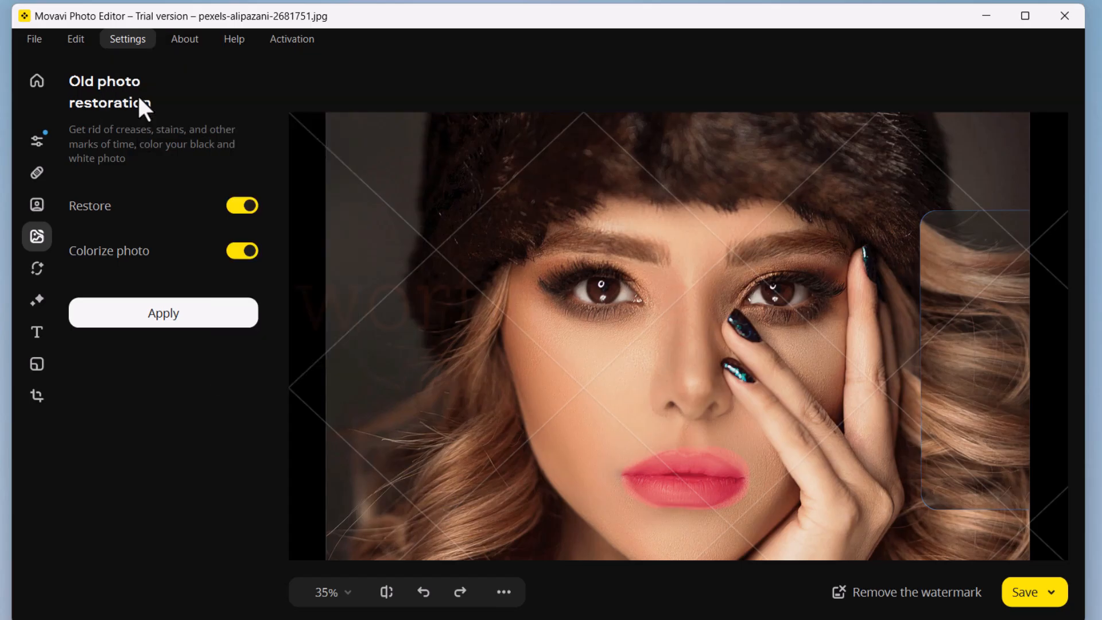
Bring up Preferences, view the Files tab, and return to General with English as language.
click(128, 39)
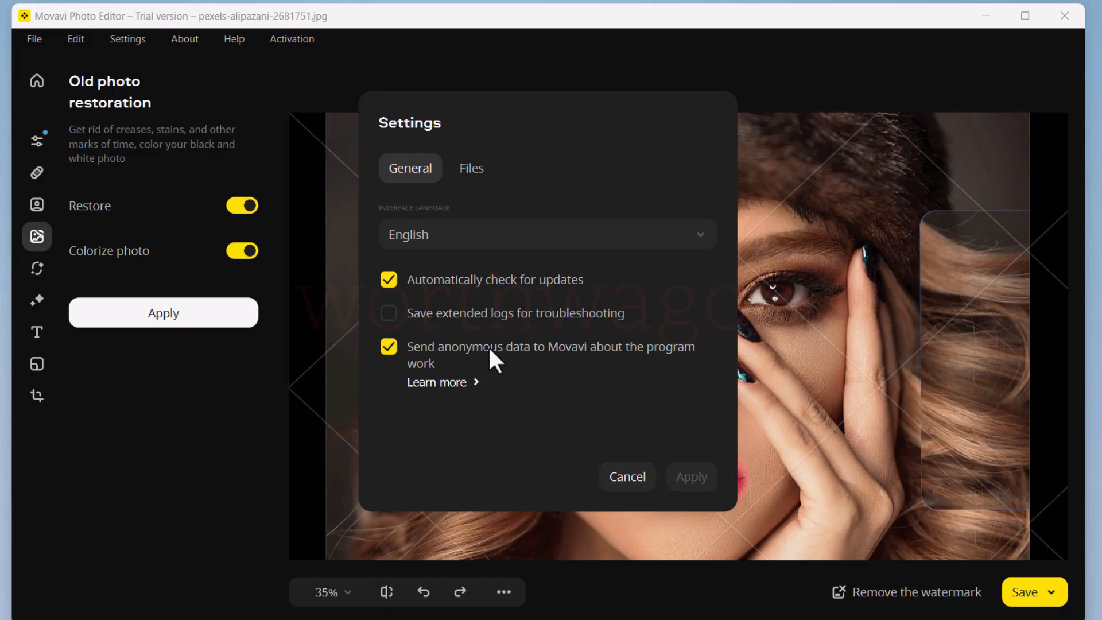
click(470, 168)
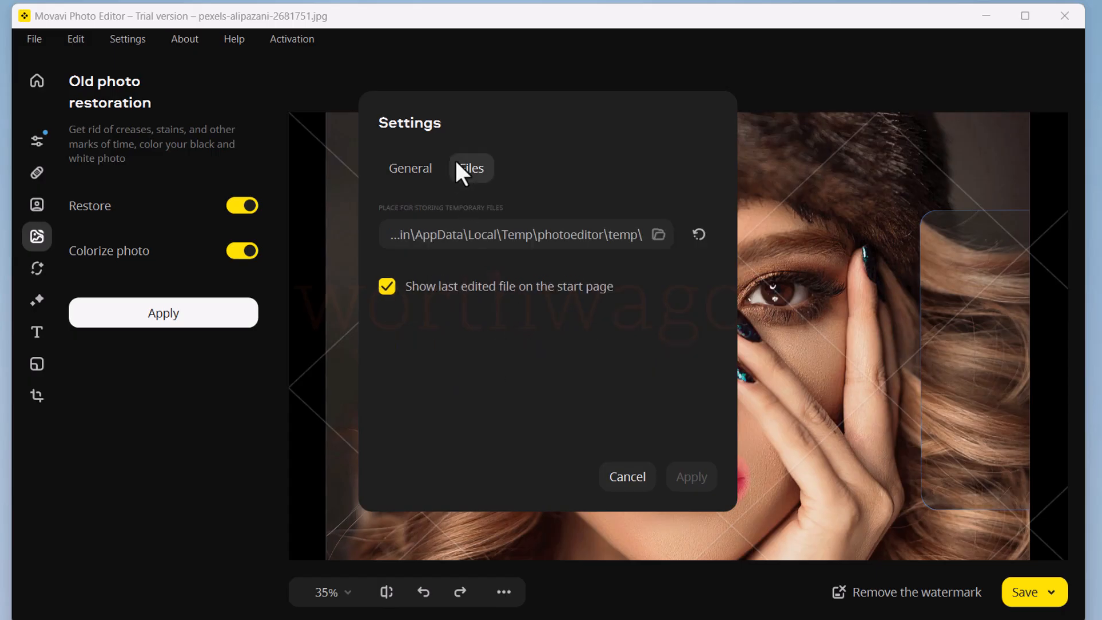
click(410, 167)
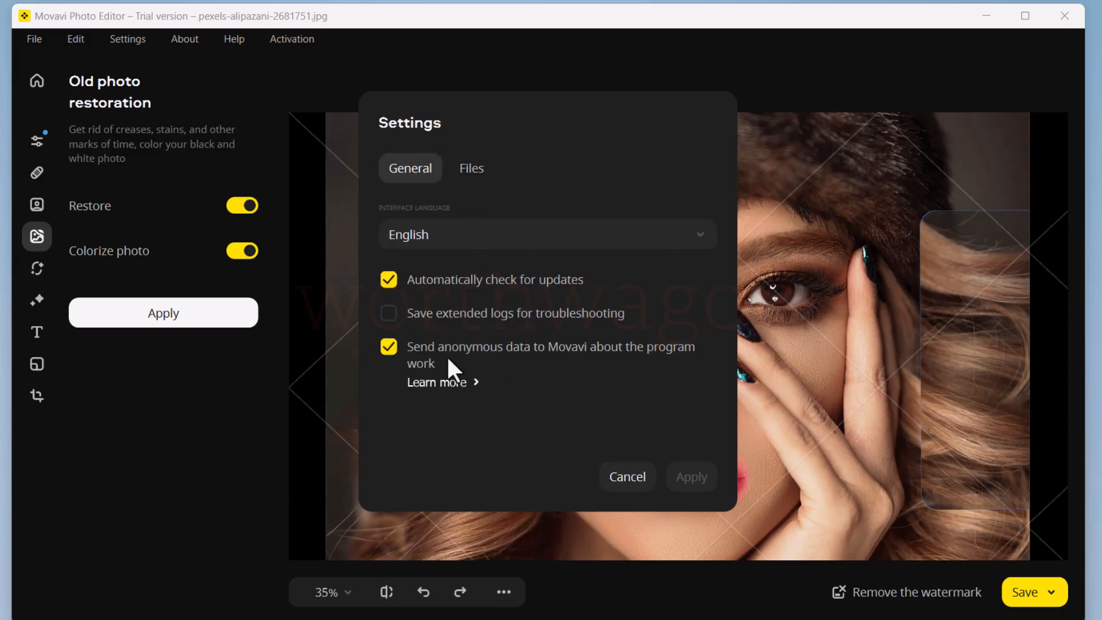